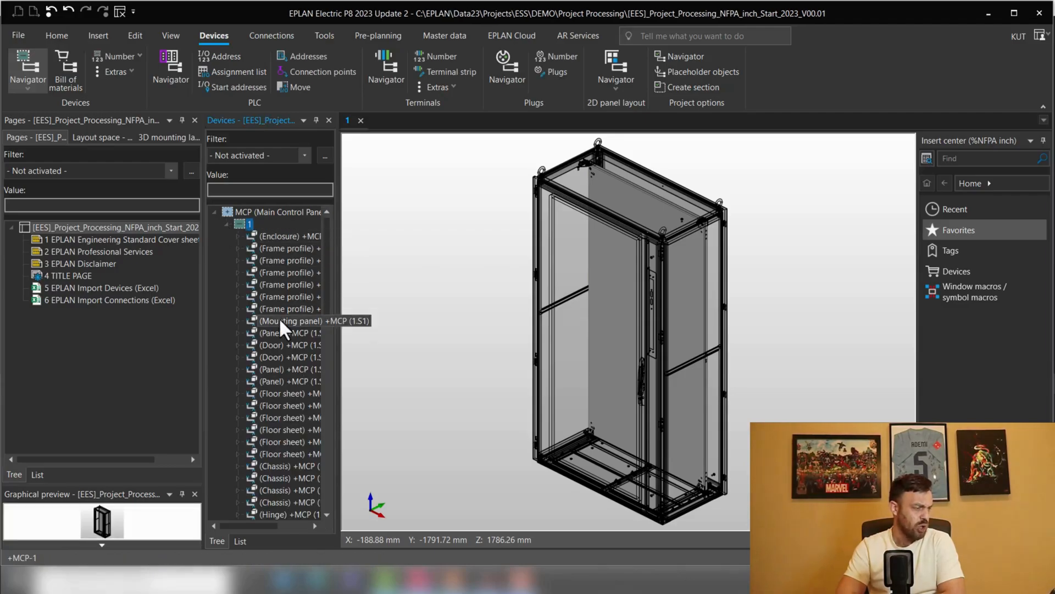
Step: Collapse the MCP device node and select the '5 EPLAN Import Devices (Excel)' page
{"action": "left_click", "coordinate": [238, 224]}
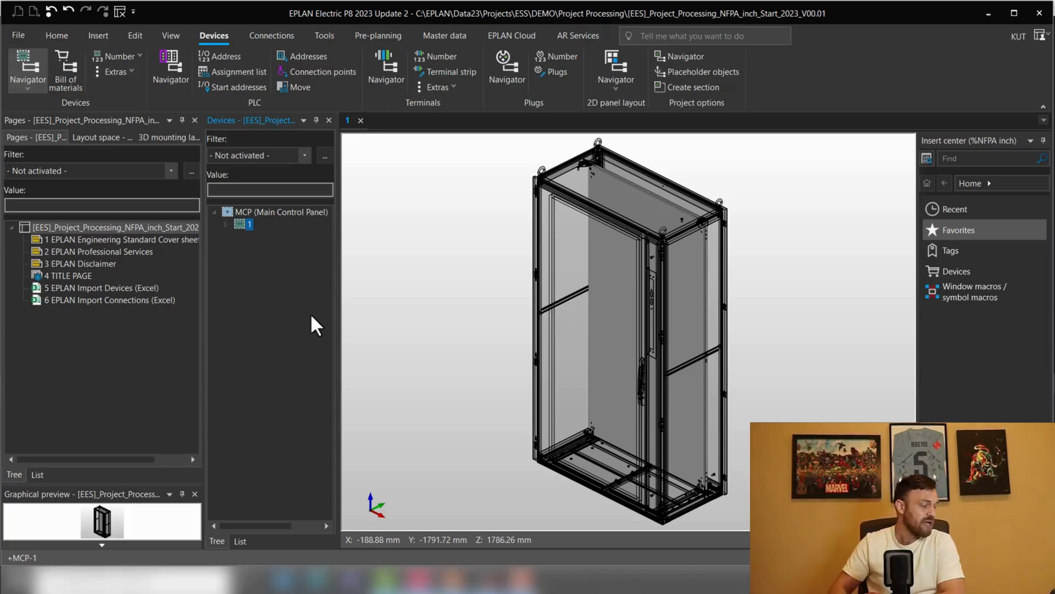
{"action": "mouse_move", "coordinate": [117, 263]}
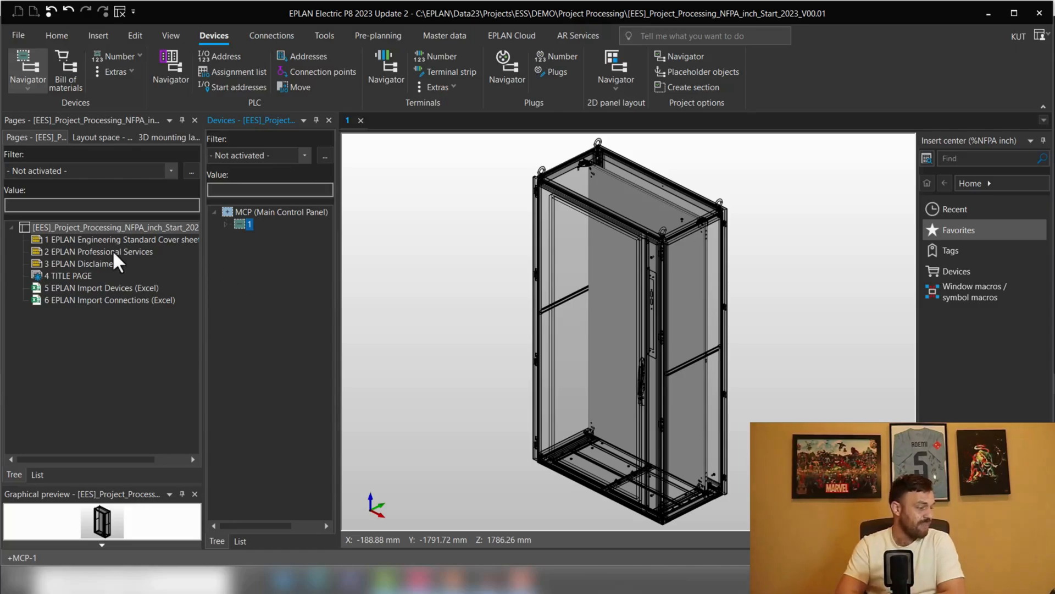
{"action": "left_click", "coordinate": [103, 287]}
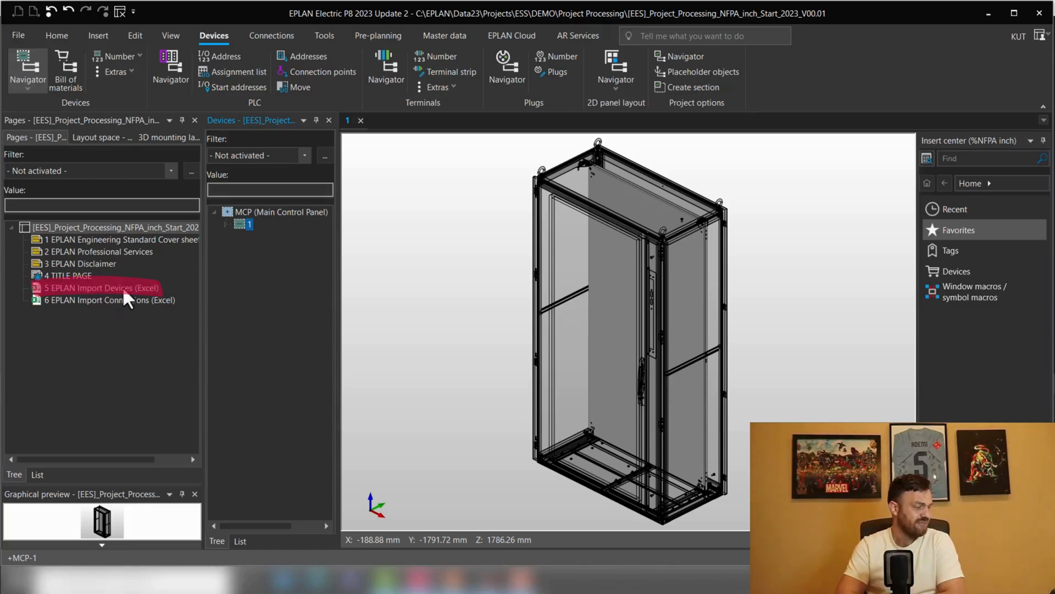
{"action": "left_click", "coordinate": [109, 299]}
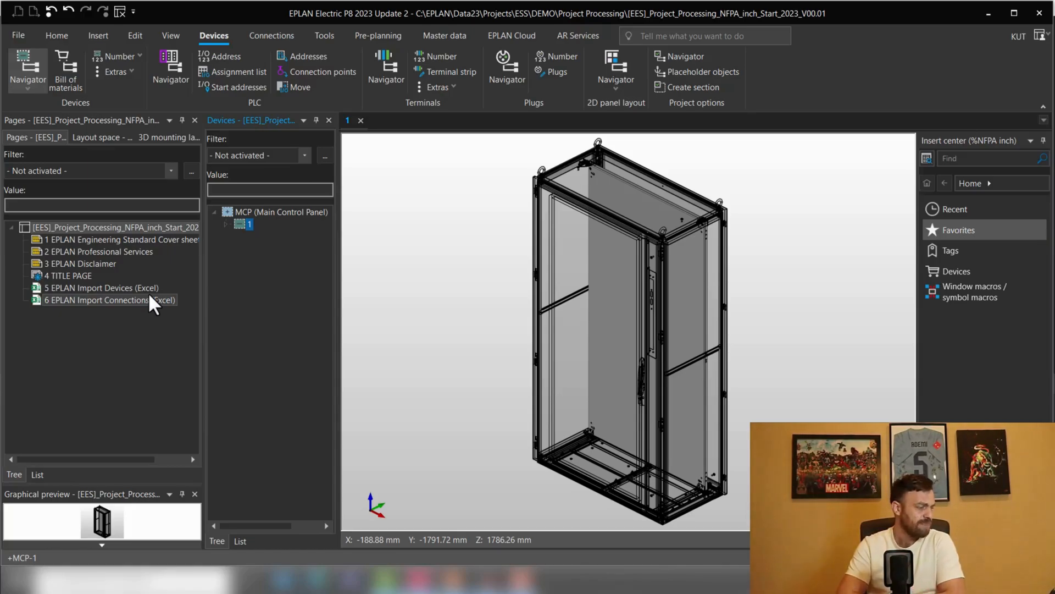
{"action": "left_click", "coordinate": [101, 287]}
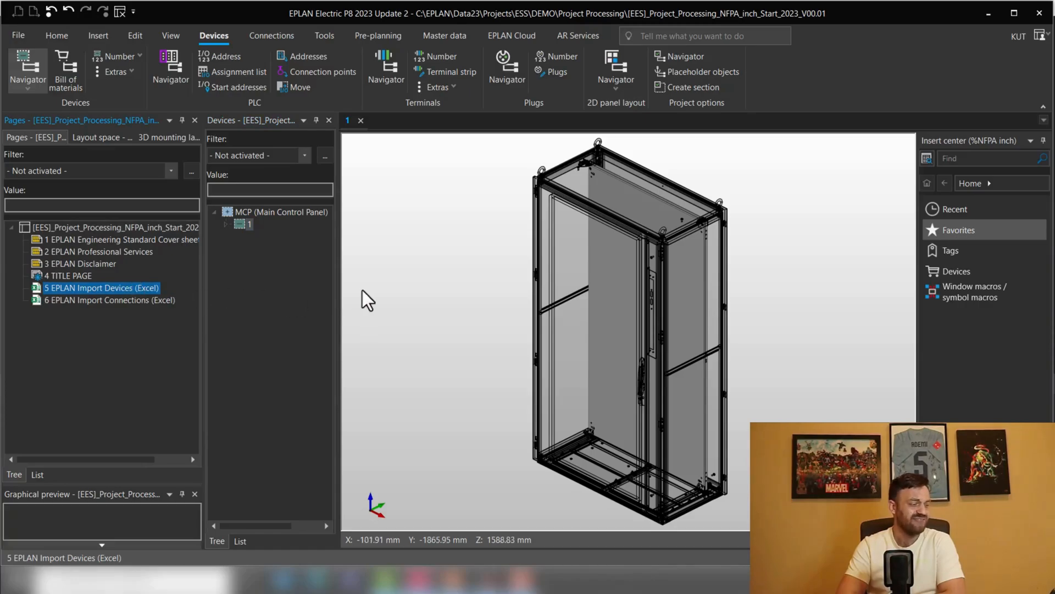
{"action": "mouse_move", "coordinate": [131, 289]}
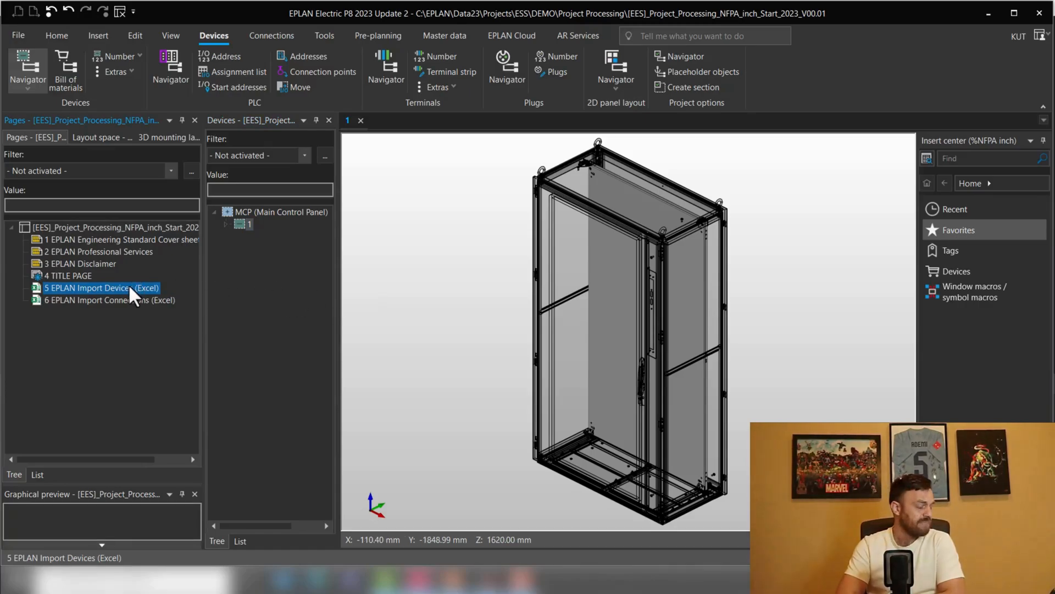
{"action": "double_click", "coordinate": [101, 287]}
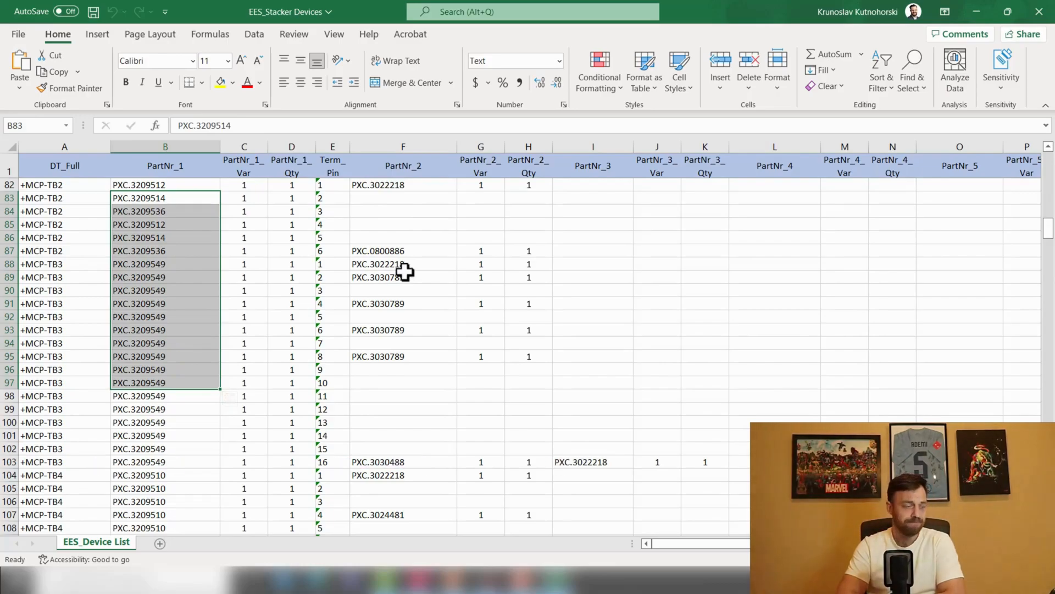
{"action": "mouse_move", "coordinate": [545, 244]}
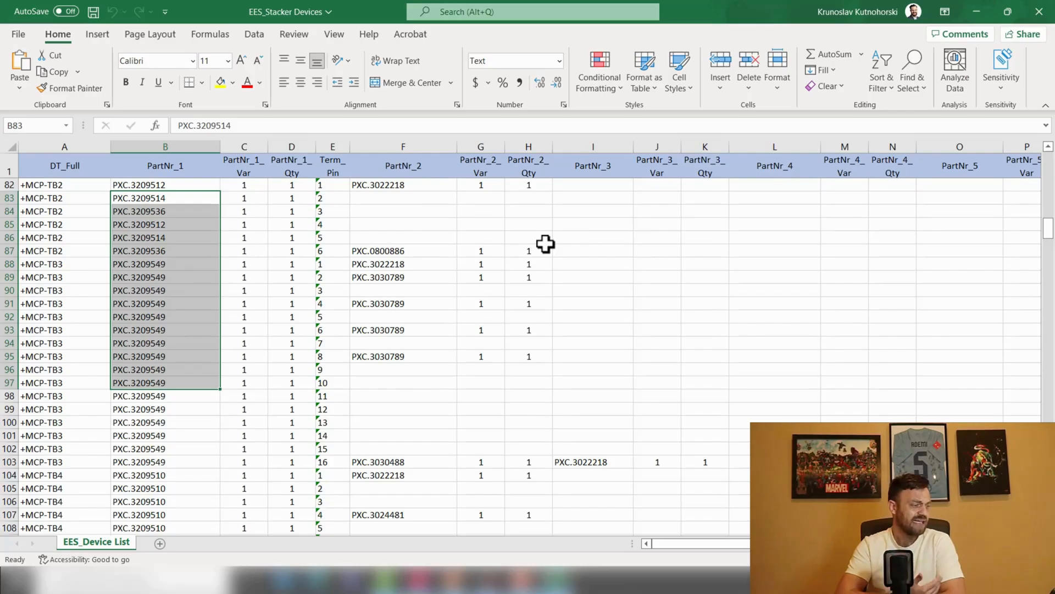
{"action": "mouse_move", "coordinate": [811, 17]}
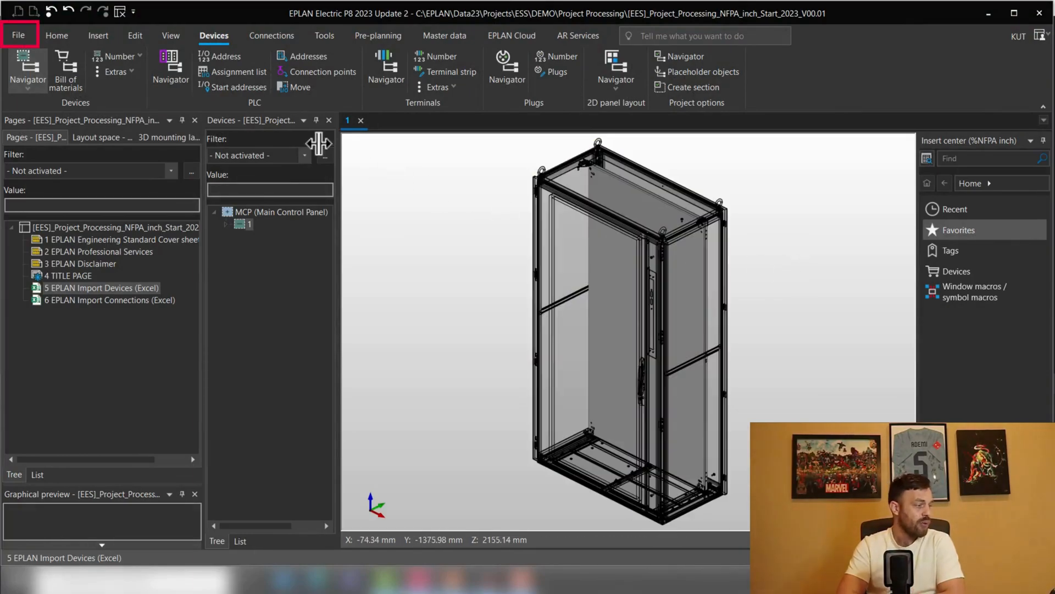
Step: Start the device data import from File > Import, reading the EES_Stacker Devices Excel workbook
{"action": "left_click", "coordinate": [19, 34]}
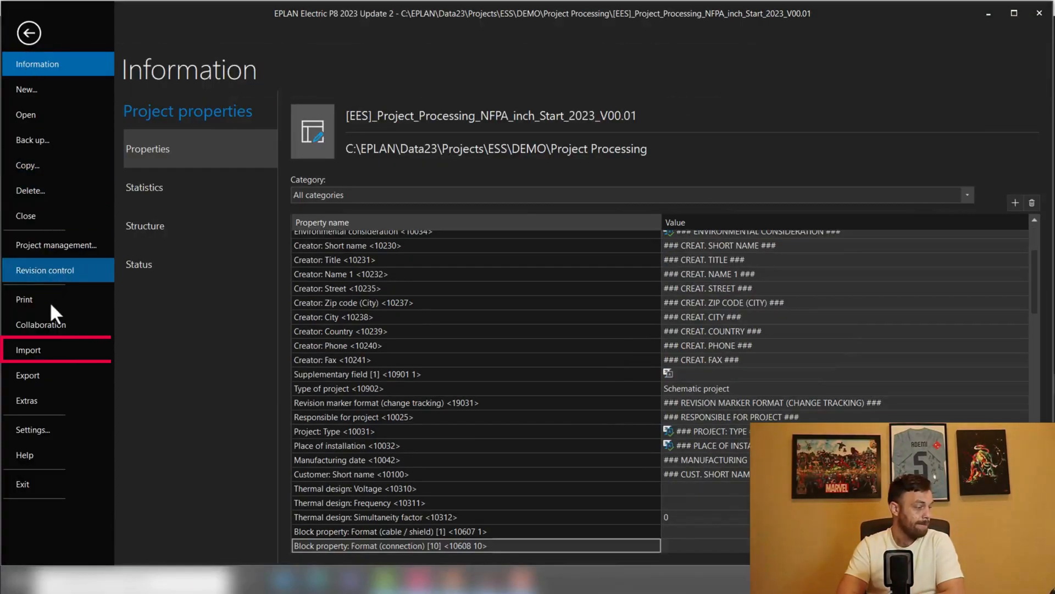
{"action": "left_click", "coordinate": [29, 350]}
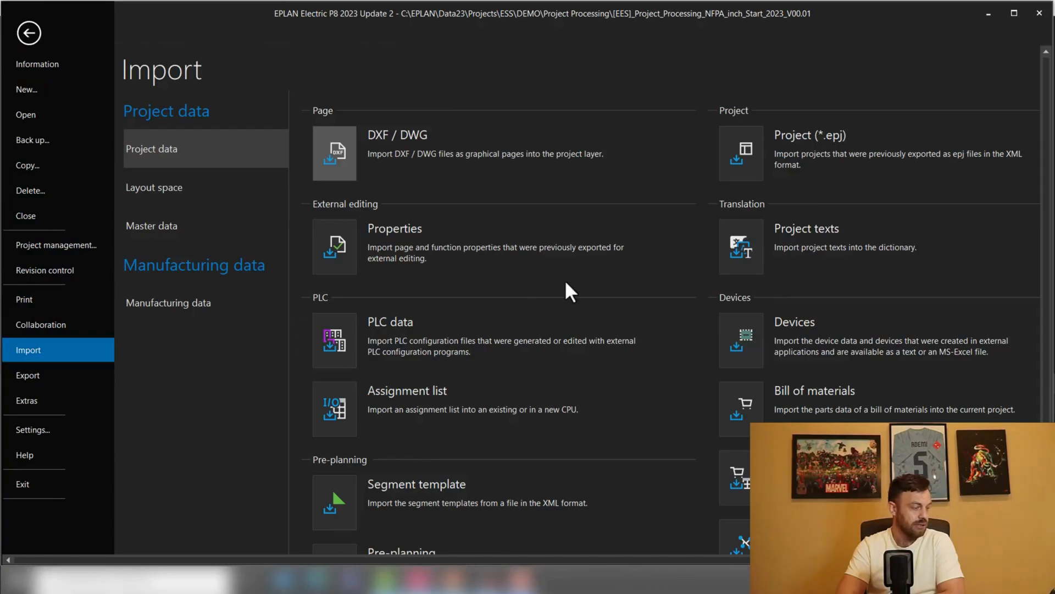
{"action": "scroll", "scroll_direction": "down", "scroll_amount": 3}
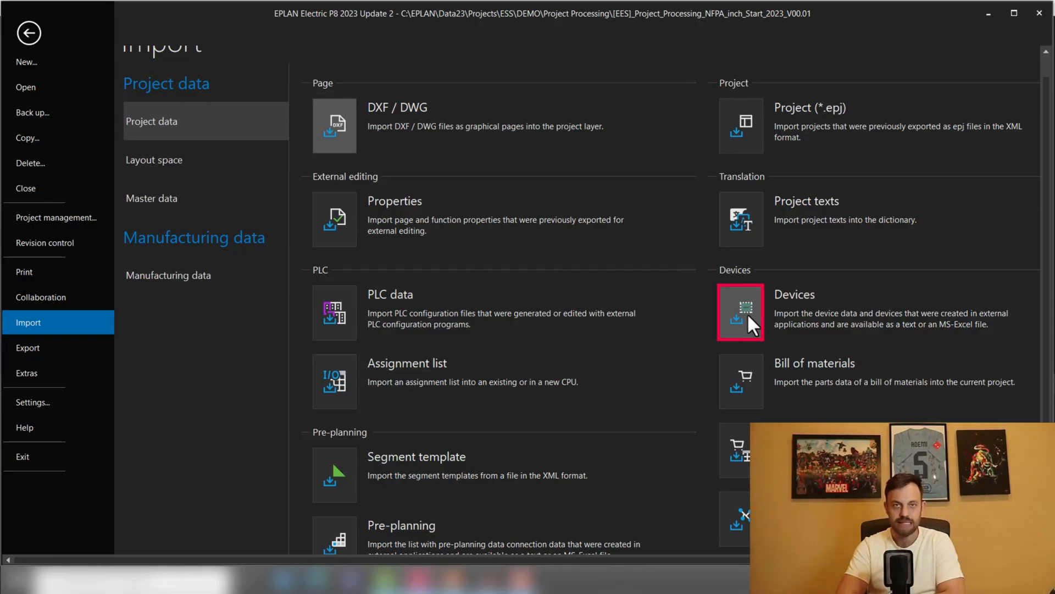
{"action": "left_click", "coordinate": [740, 311]}
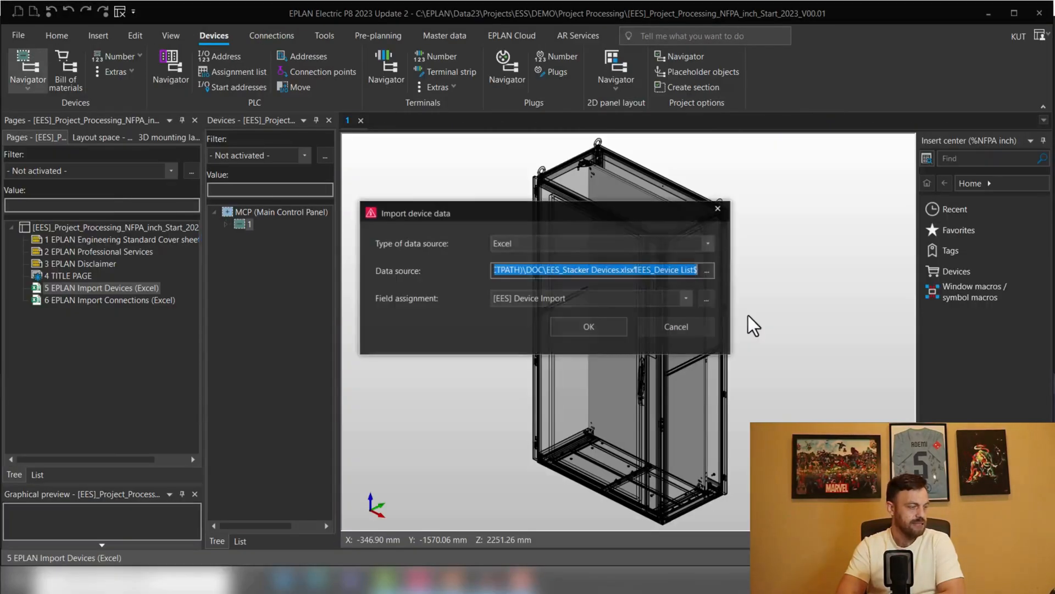
{"action": "mouse_move", "coordinate": [670, 268]}
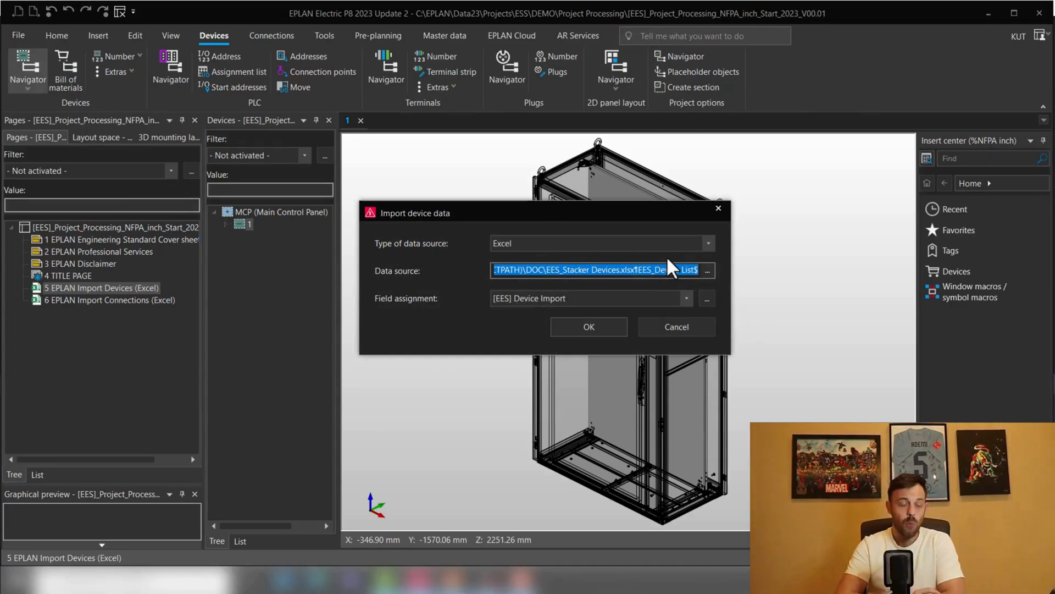
{"action": "left_click", "coordinate": [707, 243]}
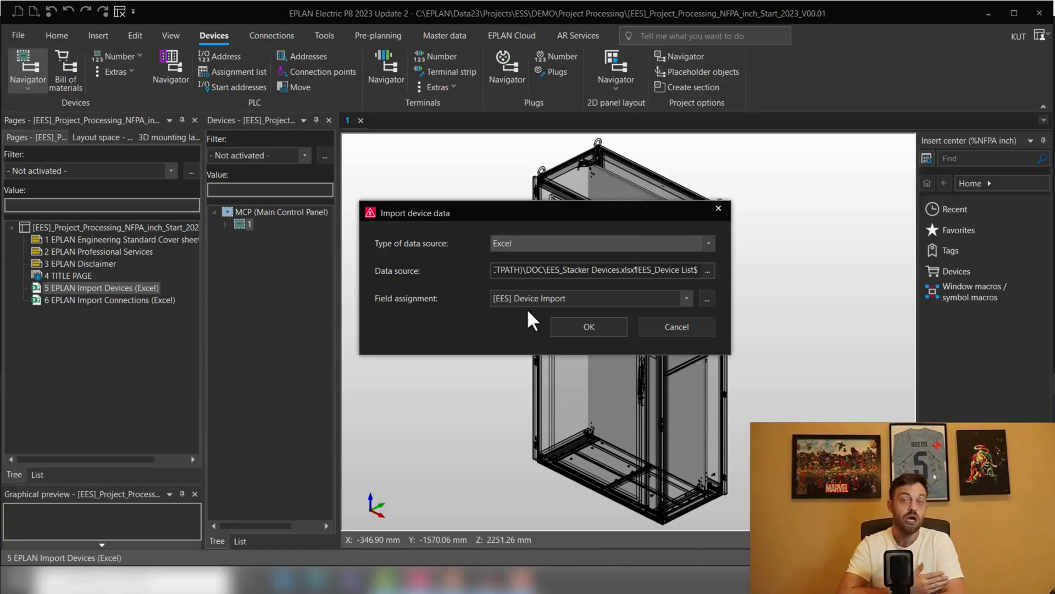
{"action": "mouse_move", "coordinate": [707, 298]}
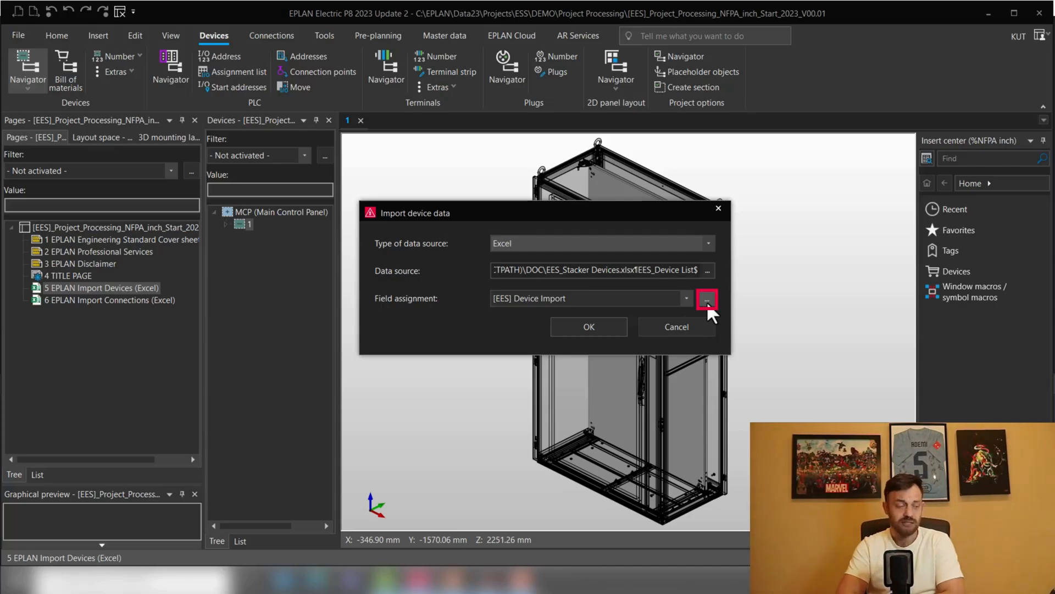
{"action": "left_click", "coordinate": [707, 298]}
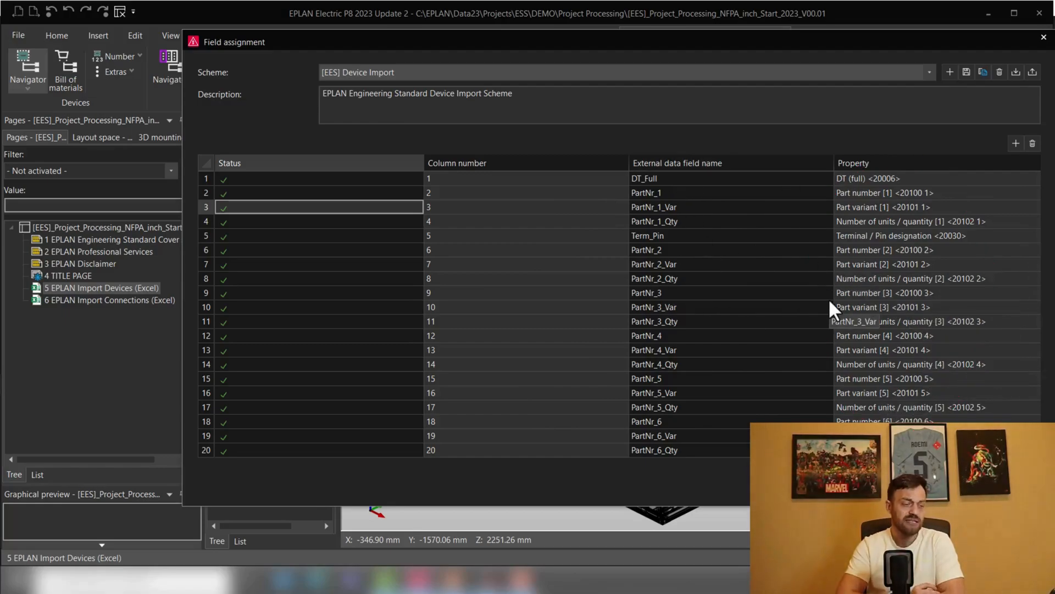
{"action": "mouse_move", "coordinate": [1012, 51]}
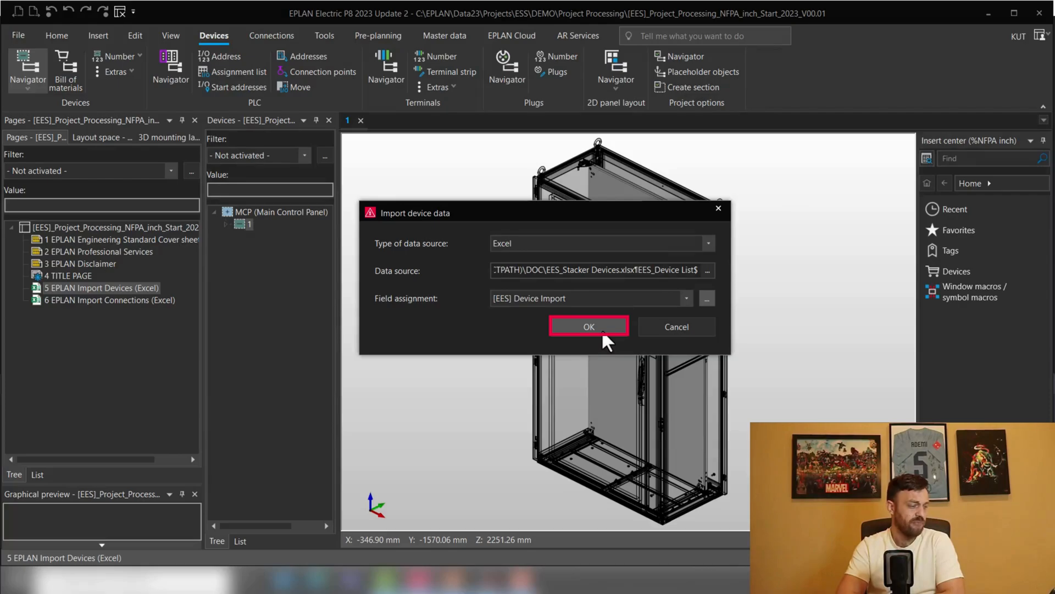
{"action": "left_click", "coordinate": [587, 327]}
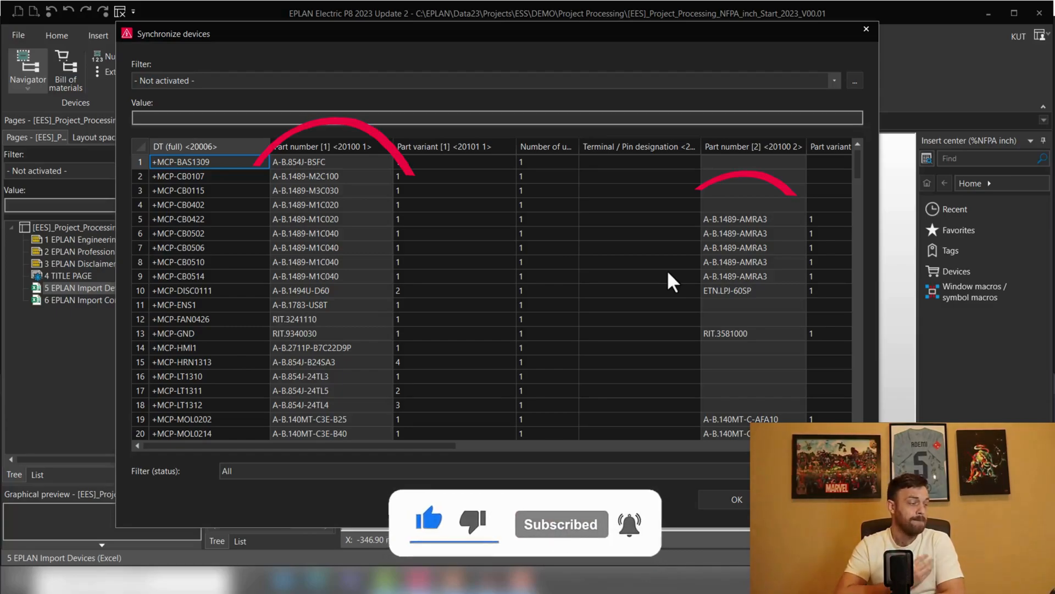
{"action": "mouse_move", "coordinate": [343, 172]}
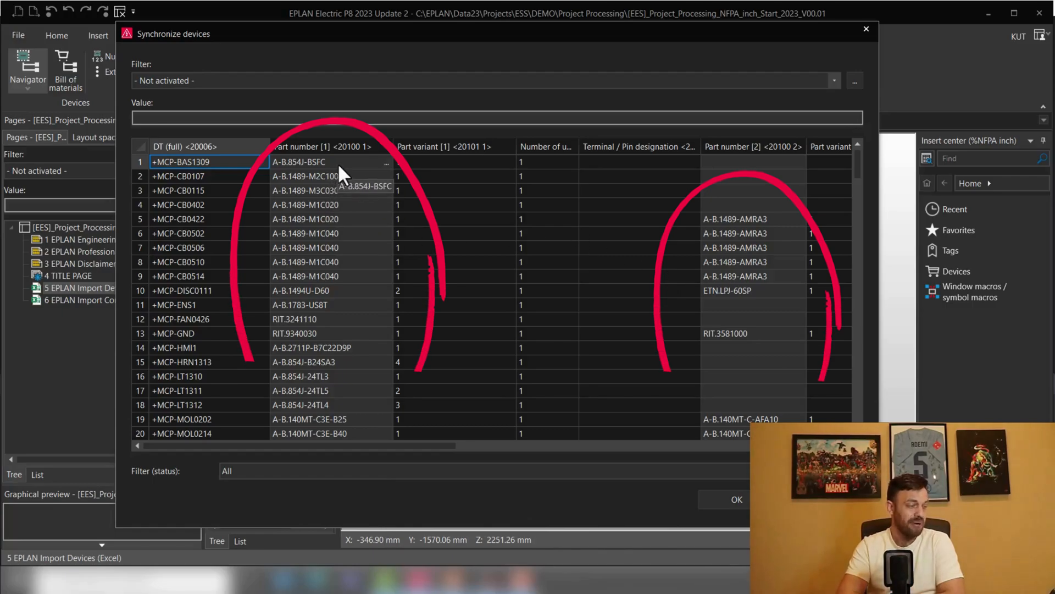
{"action": "mouse_move", "coordinate": [355, 344]}
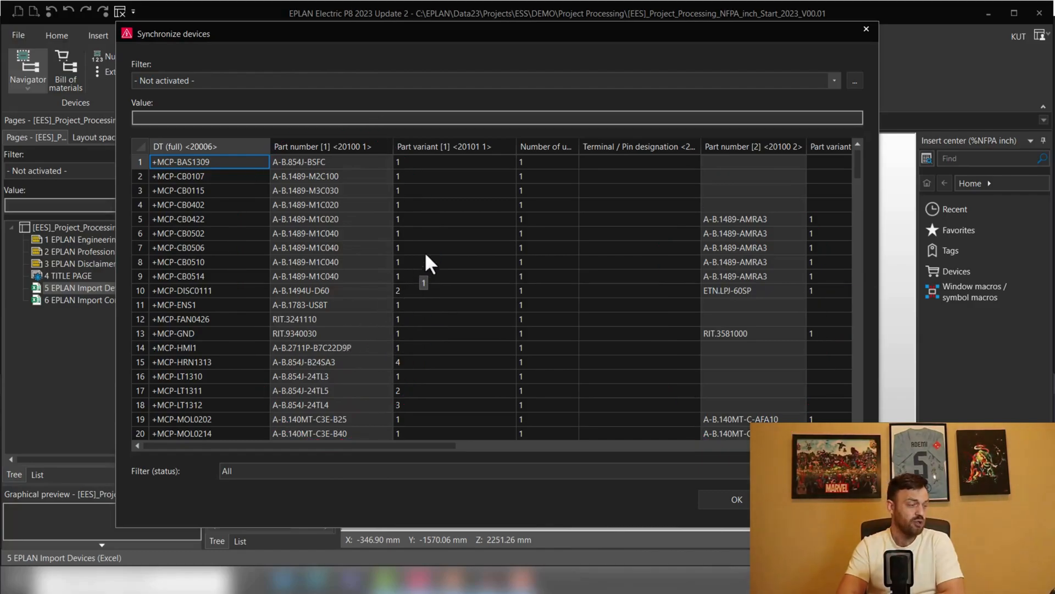
{"action": "mouse_move", "coordinate": [356, 232]}
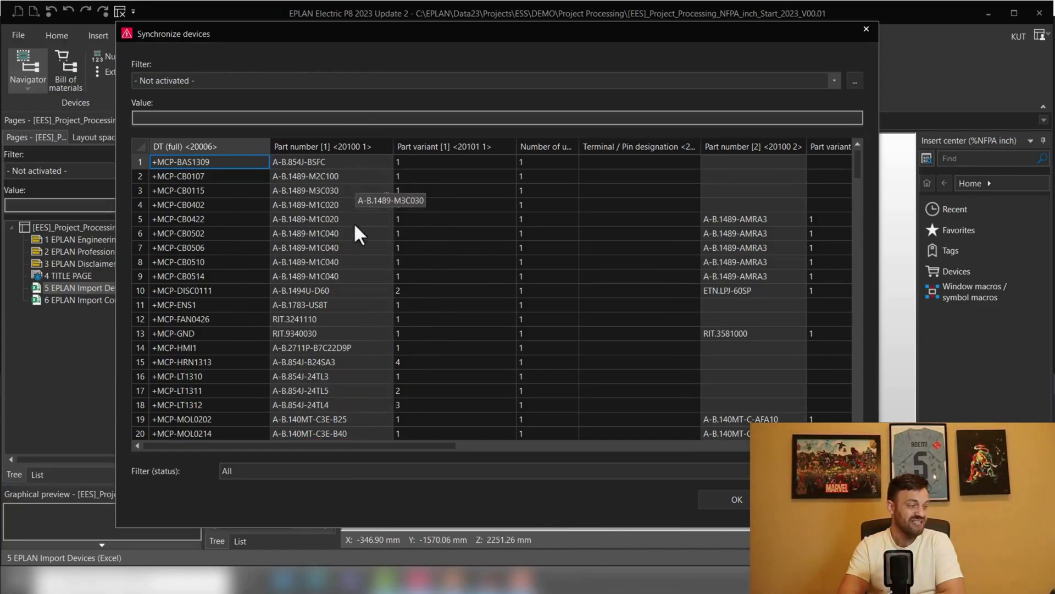
{"action": "mouse_move", "coordinate": [356, 172]}
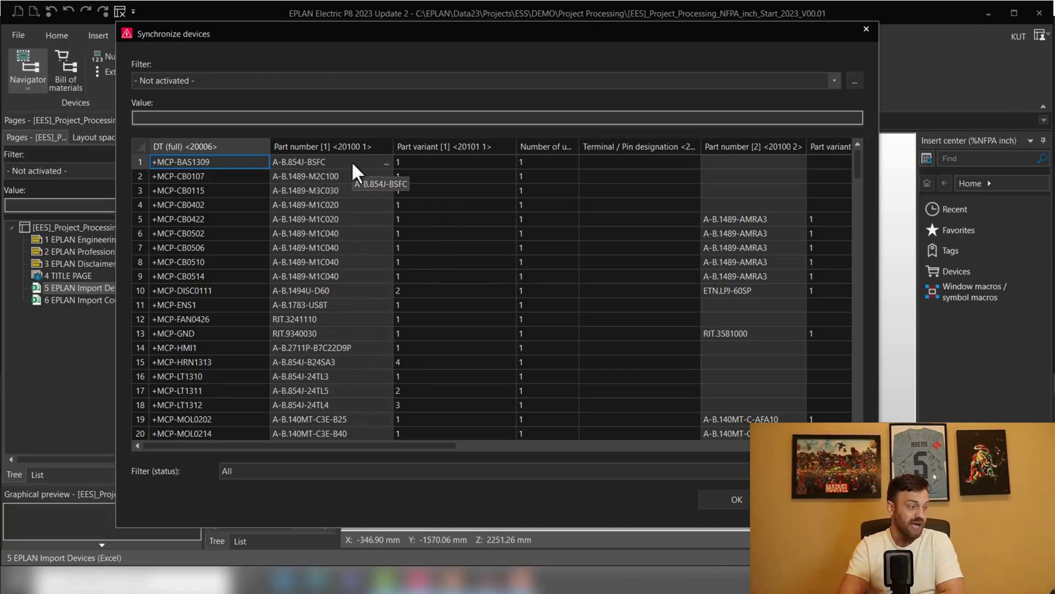
{"action": "mouse_move", "coordinate": [340, 414]}
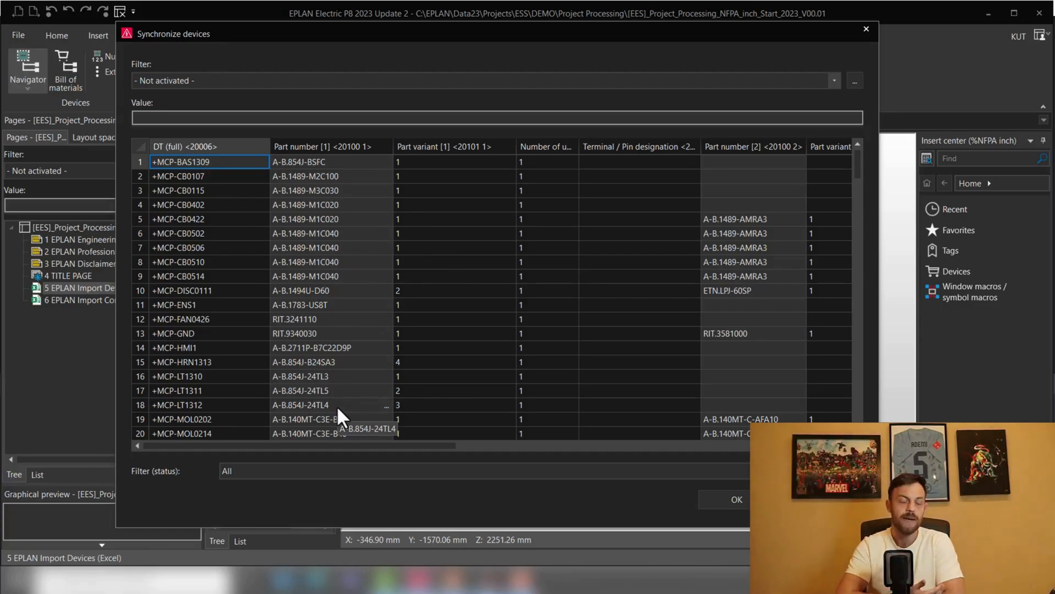
{"action": "mouse_move", "coordinate": [387, 282]}
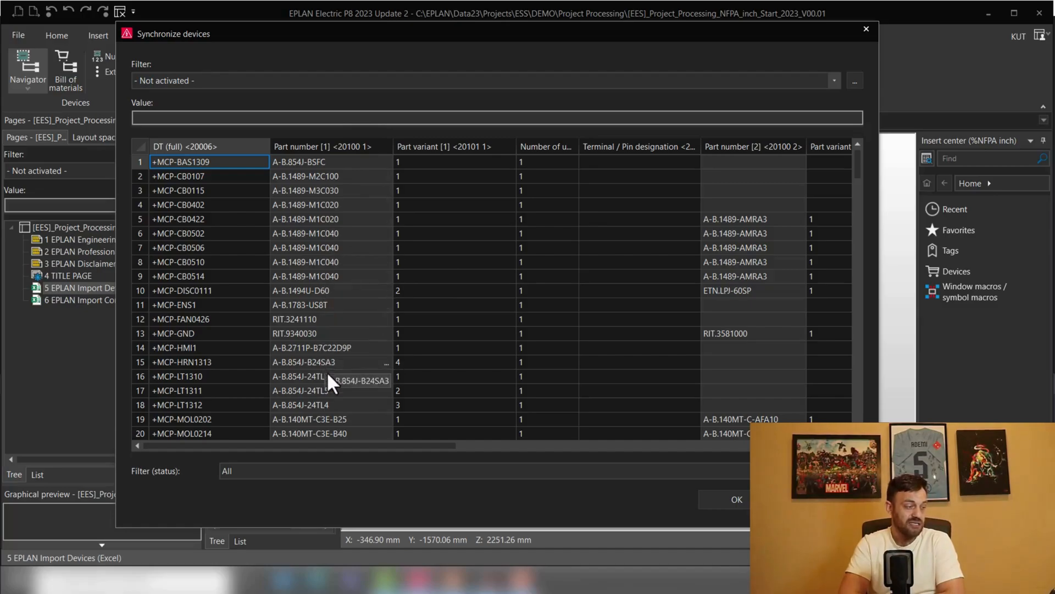
Step: Verify every device row's Action is Import and confirm the device synchronization
{"action": "scroll", "scroll_direction": "right", "scroll_amount": 3}
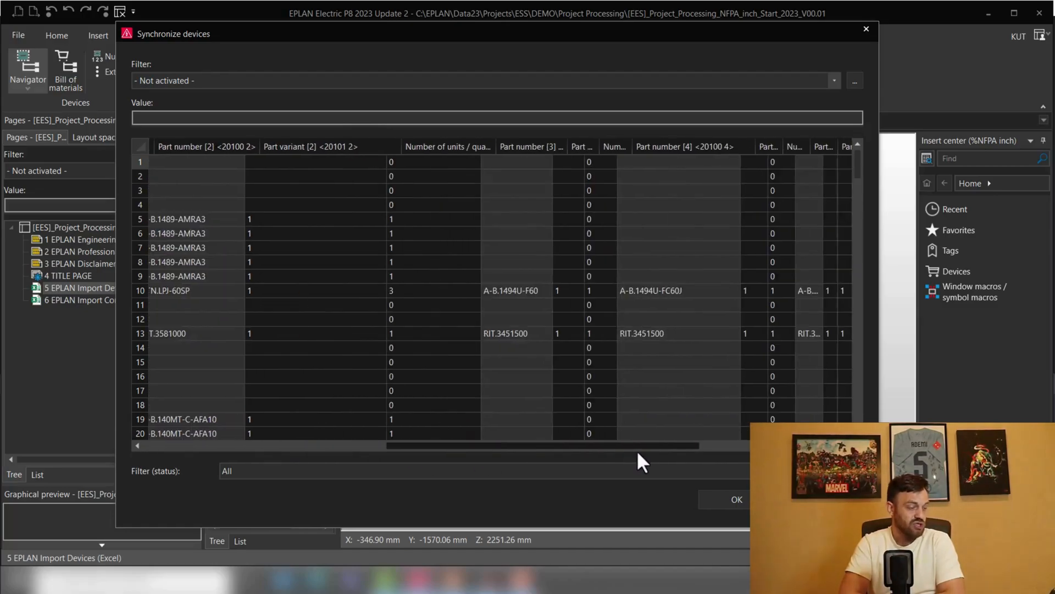
{"action": "scroll", "scroll_direction": "right", "scroll_amount": 3}
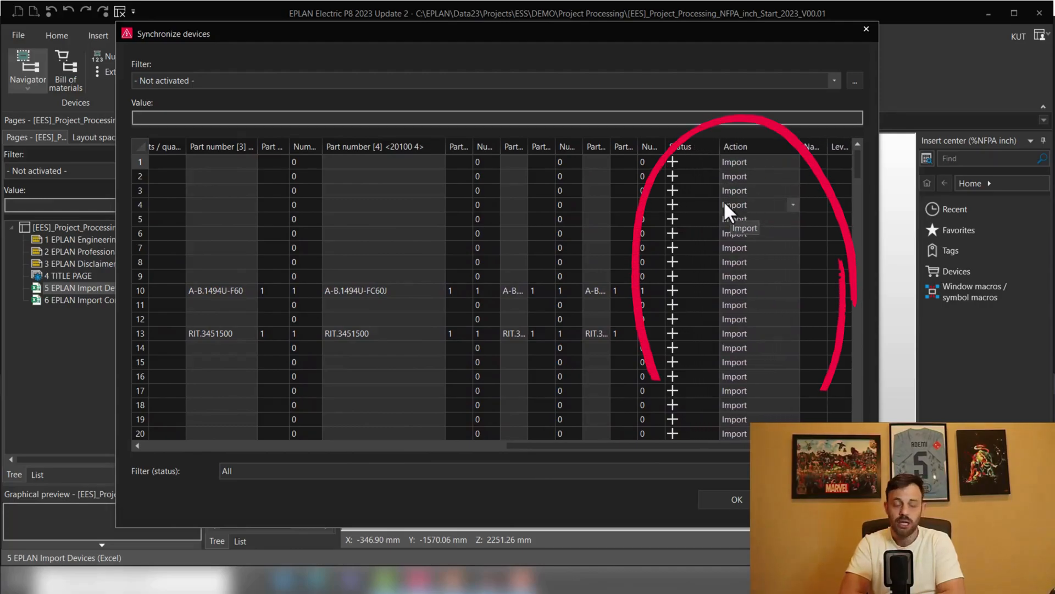
{"action": "mouse_move", "coordinate": [701, 168]}
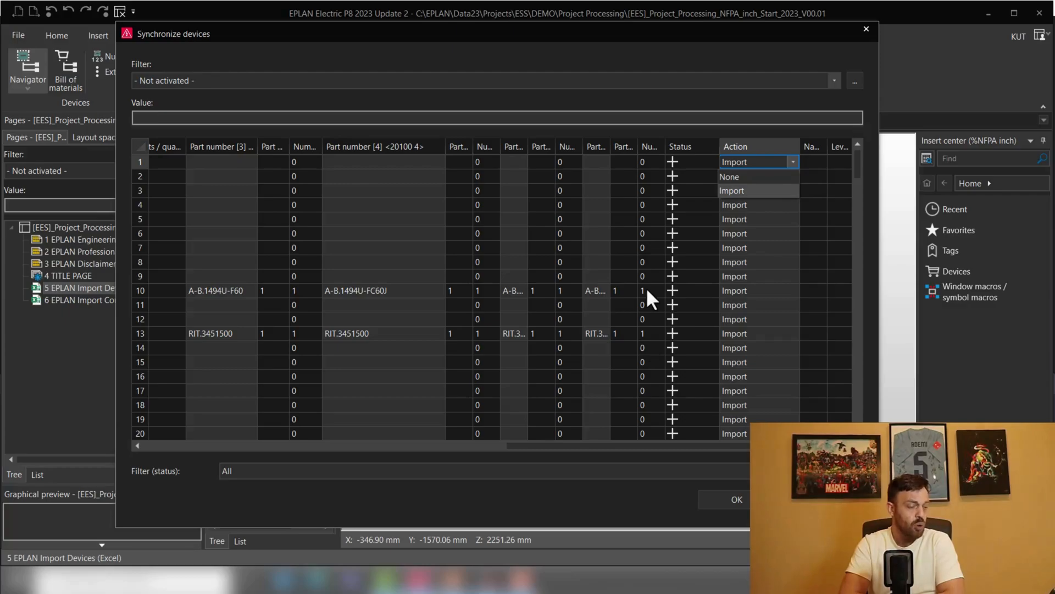
{"action": "mouse_move", "coordinate": [653, 485]}
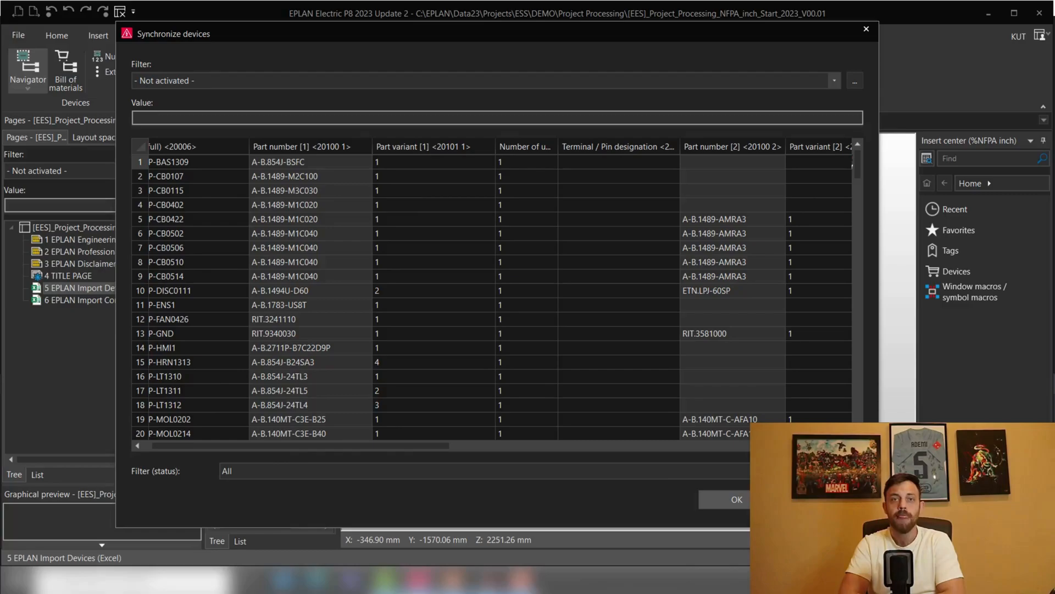
{"action": "left_click", "coordinate": [735, 499]}
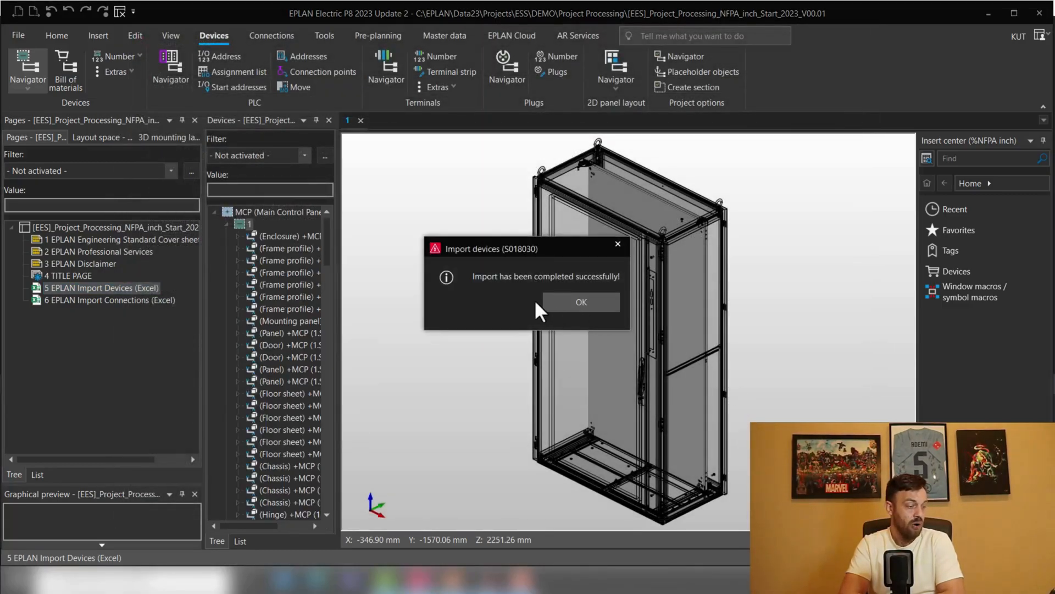
{"action": "mouse_move", "coordinate": [580, 301]}
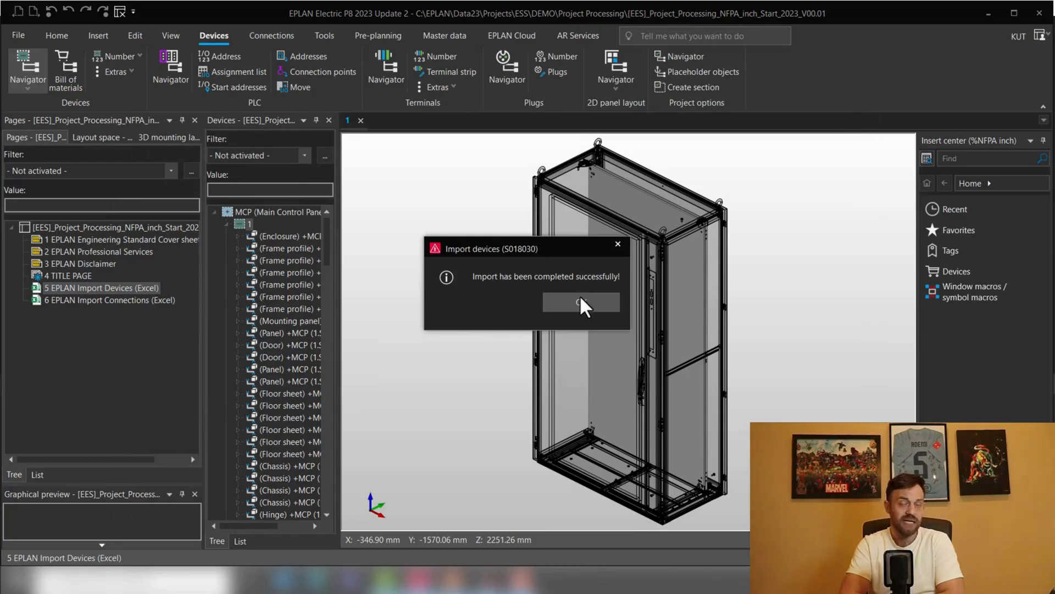
Step: Acknowledge the import success, review devices like BAS1309 and CB0107 under MCP, and show the 3D mounting layout
{"action": "left_click", "coordinate": [580, 301]}
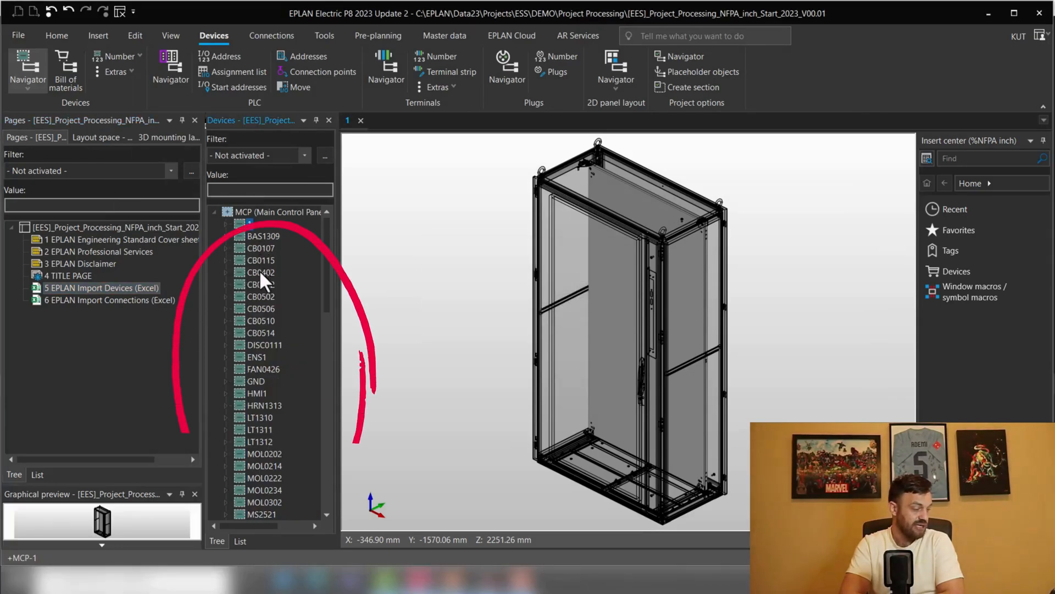
{"action": "scroll", "scroll_direction": "down", "scroll_amount": 3}
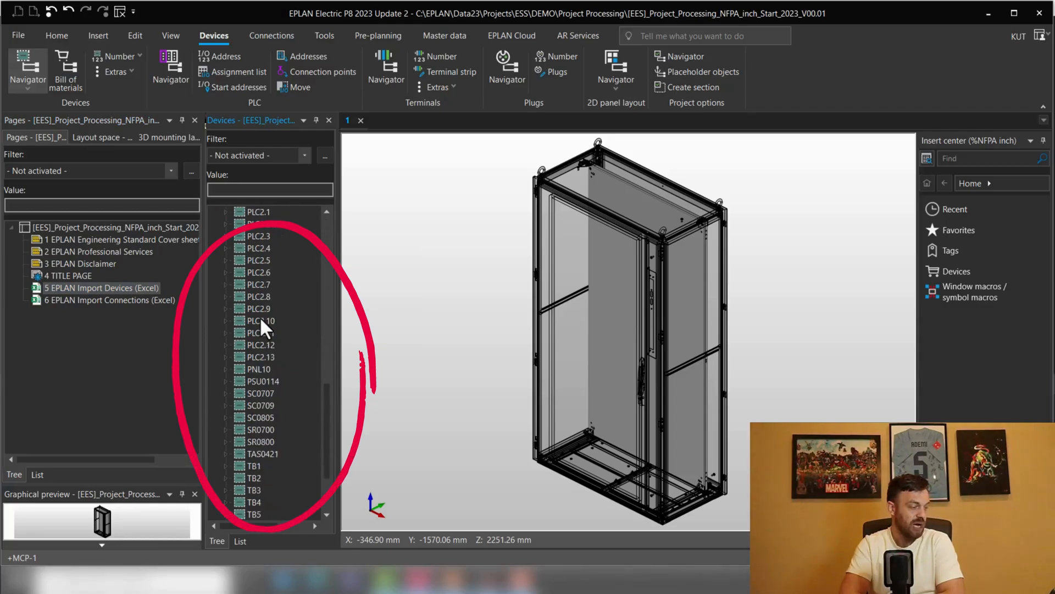
{"action": "scroll", "scroll_direction": "down", "scroll_amount": 3}
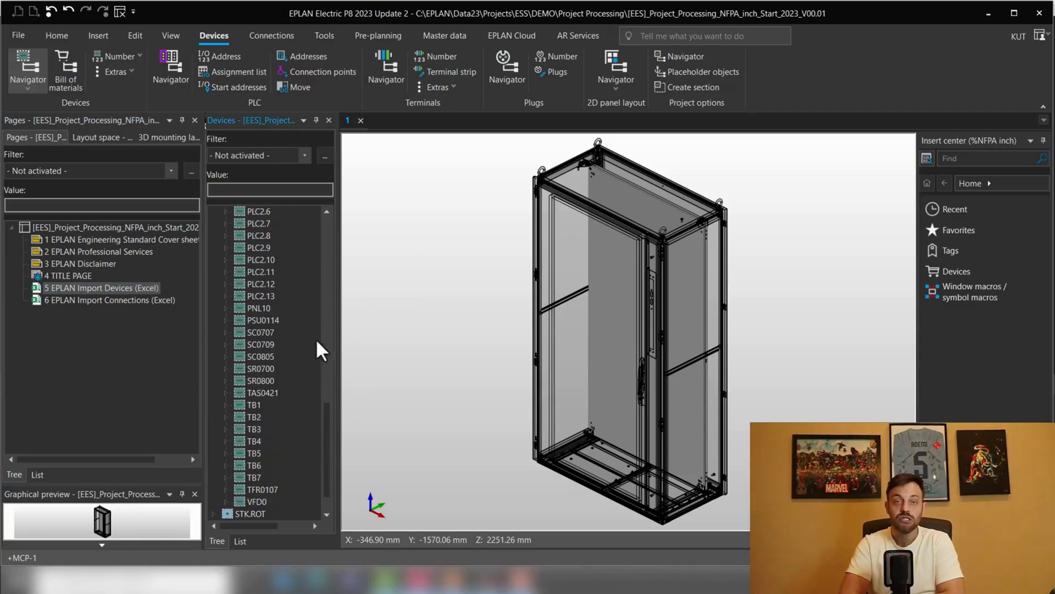
{"action": "mouse_move", "coordinate": [330, 343]}
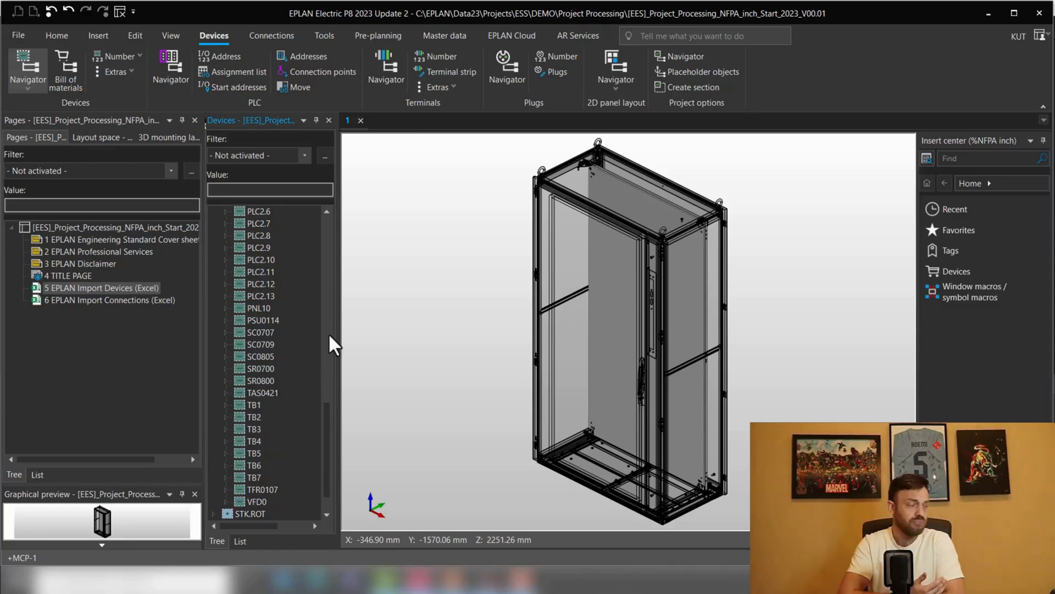
{"action": "mouse_move", "coordinate": [162, 148]}
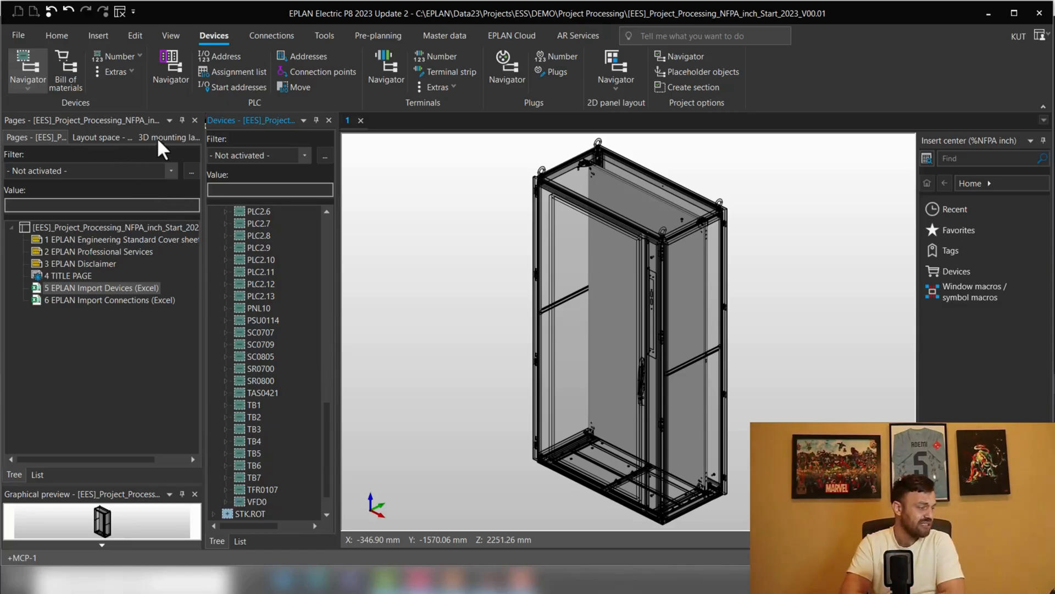
{"action": "left_click", "coordinate": [167, 138]}
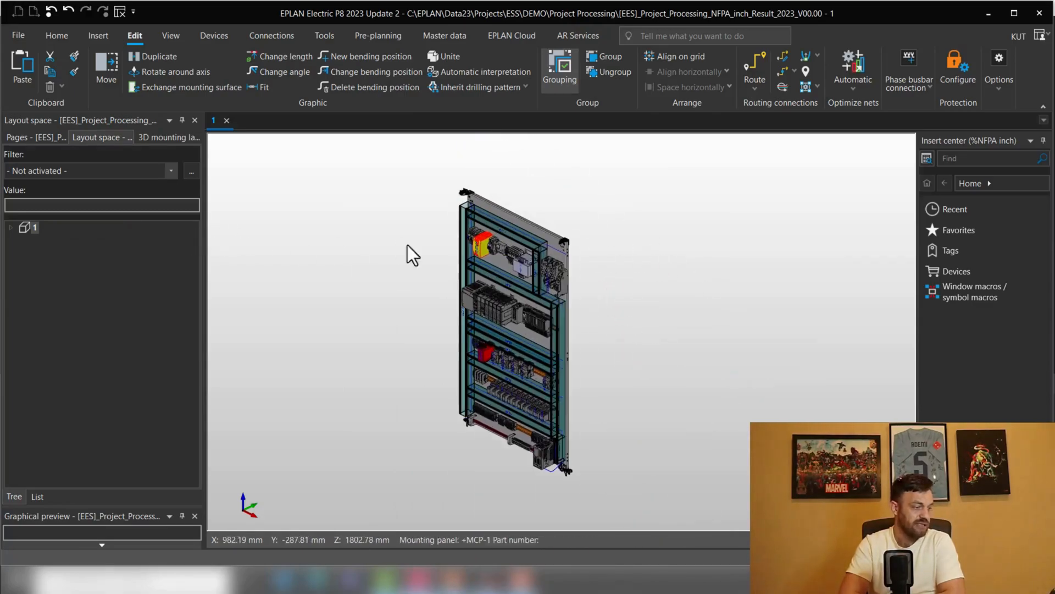
{"action": "mouse_move", "coordinate": [168, 137]}
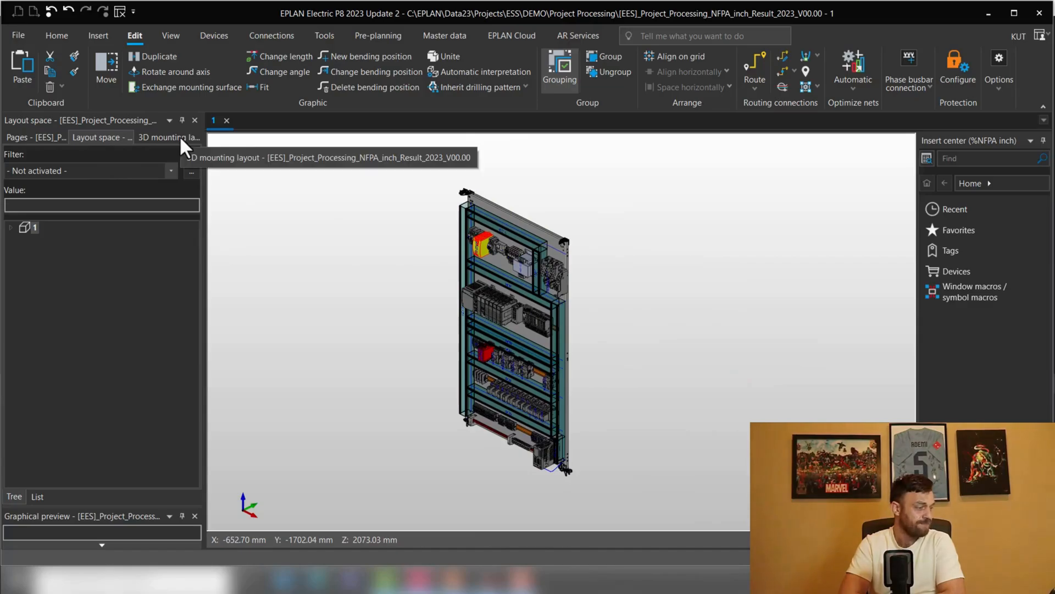
{"action": "mouse_move", "coordinate": [505, 190]}
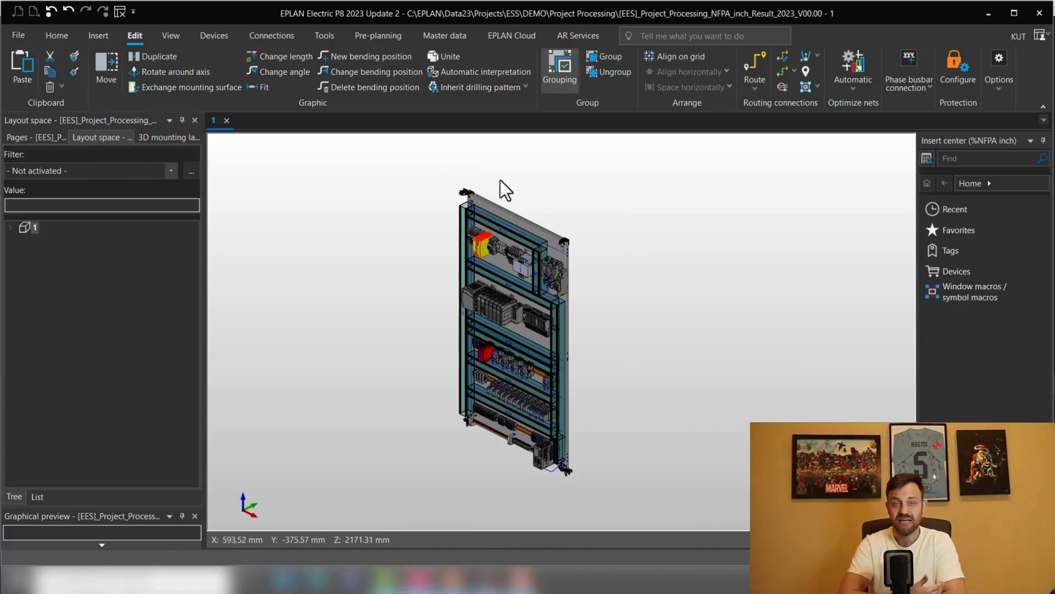
{"action": "mouse_move", "coordinate": [225, 149]}
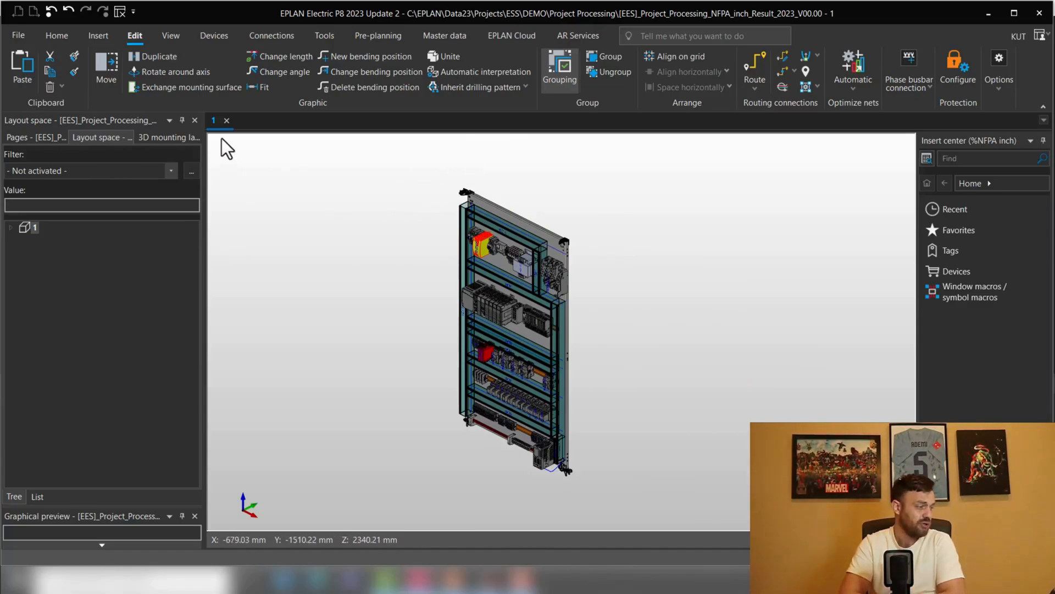
Step: Show the Connections navigator and select the '6 EPLAN Import Connections (Excel)' page
{"action": "left_click", "coordinate": [271, 35]}
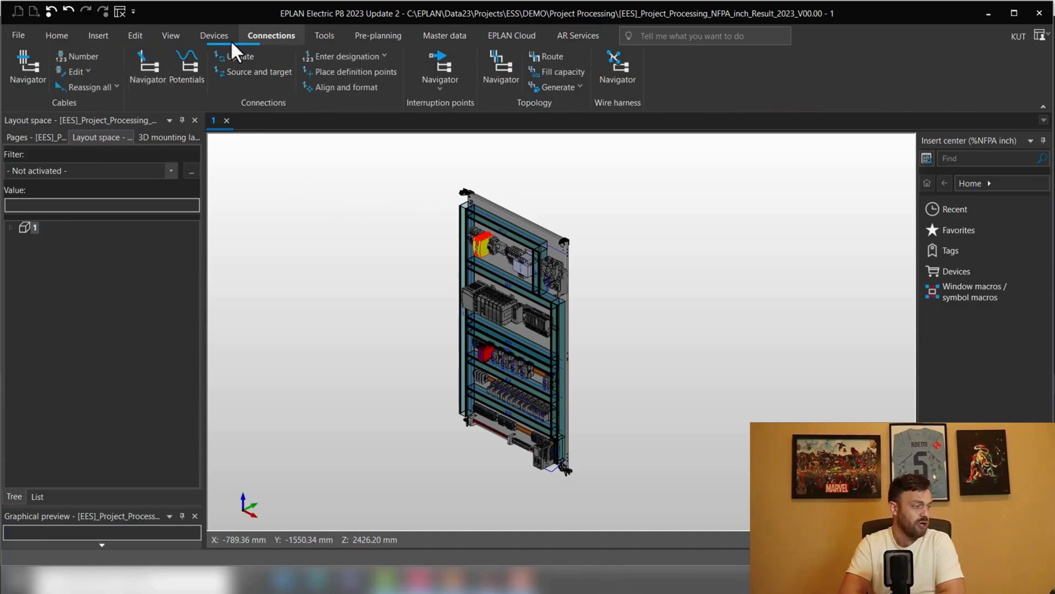
{"action": "left_click", "coordinate": [146, 67]}
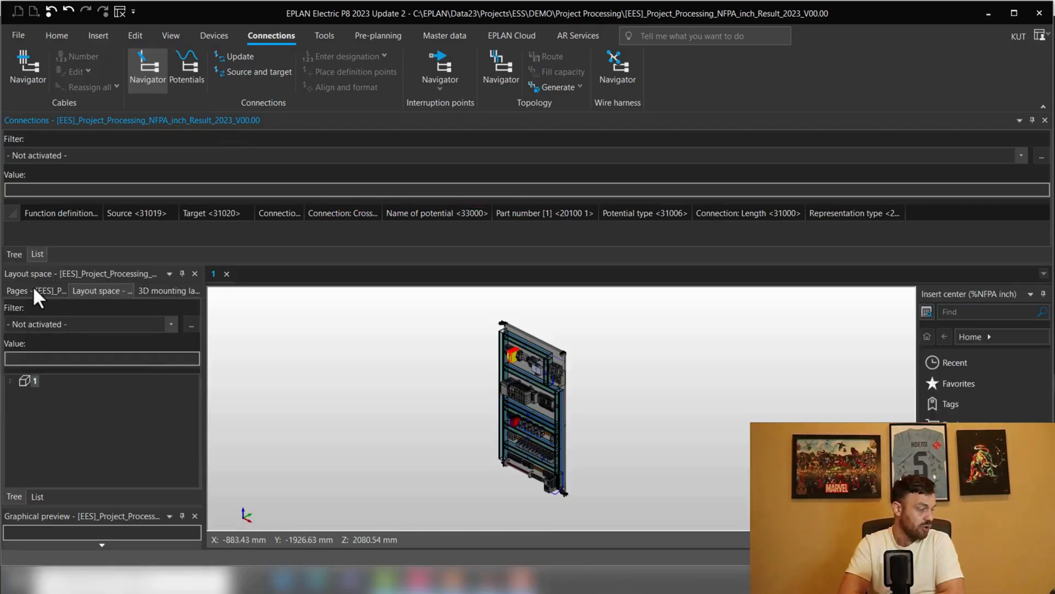
{"action": "left_click", "coordinate": [17, 291]}
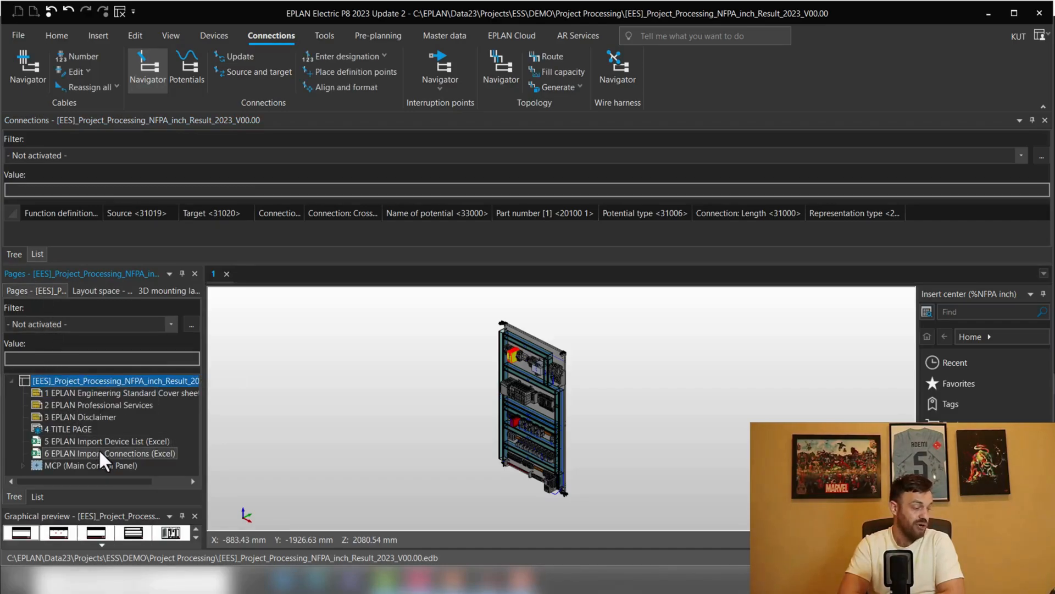
{"action": "double_click", "coordinate": [109, 453]}
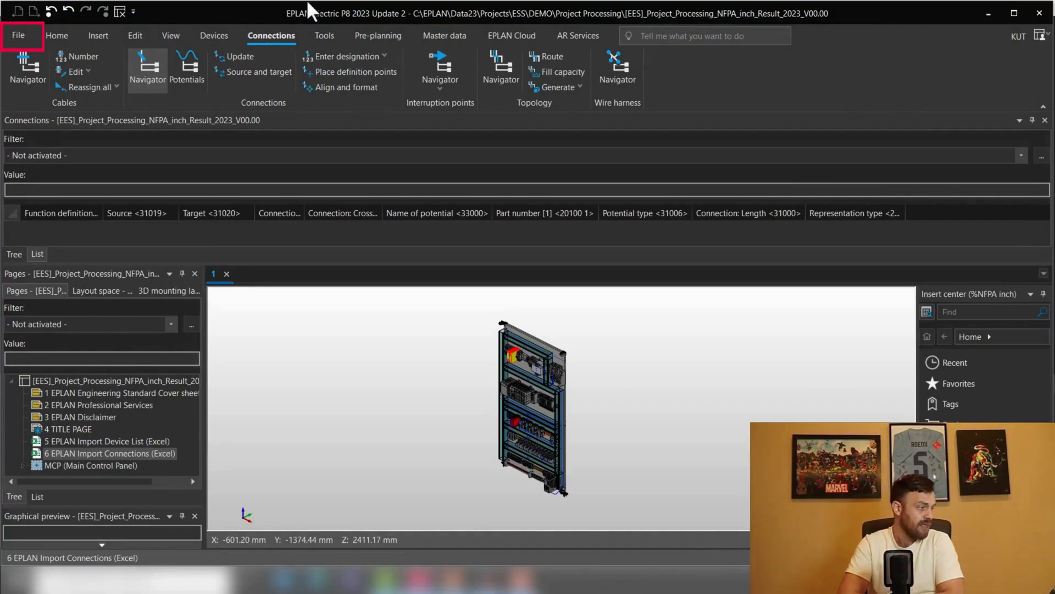
Step: Bring up the File > Import options to reach the connection data import
{"action": "left_click", "coordinate": [18, 35]}
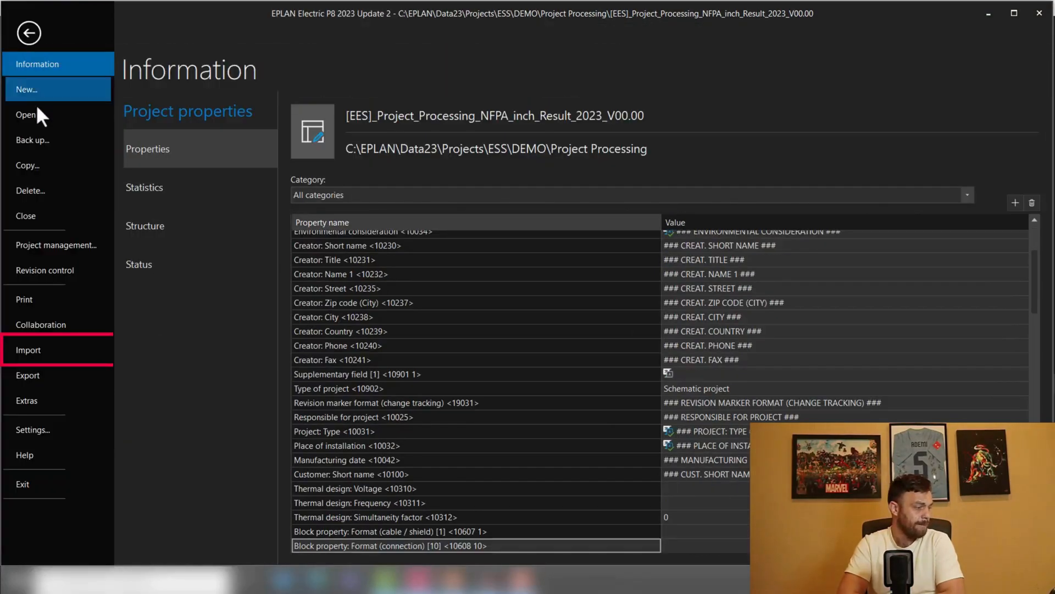
{"action": "left_click", "coordinate": [28, 349]}
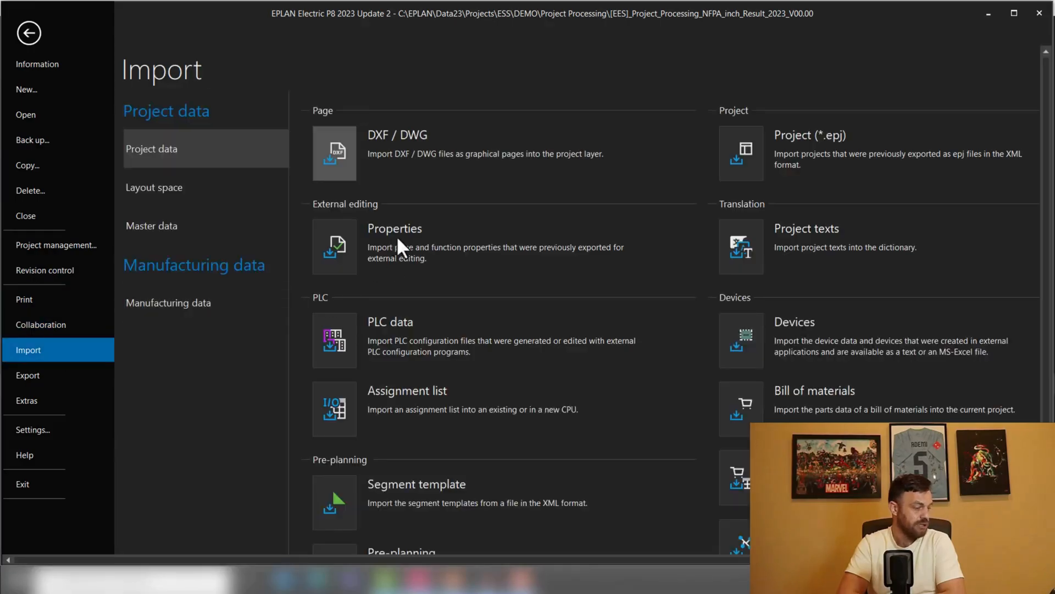
{"action": "scroll", "scroll_direction": "down", "scroll_amount": 3}
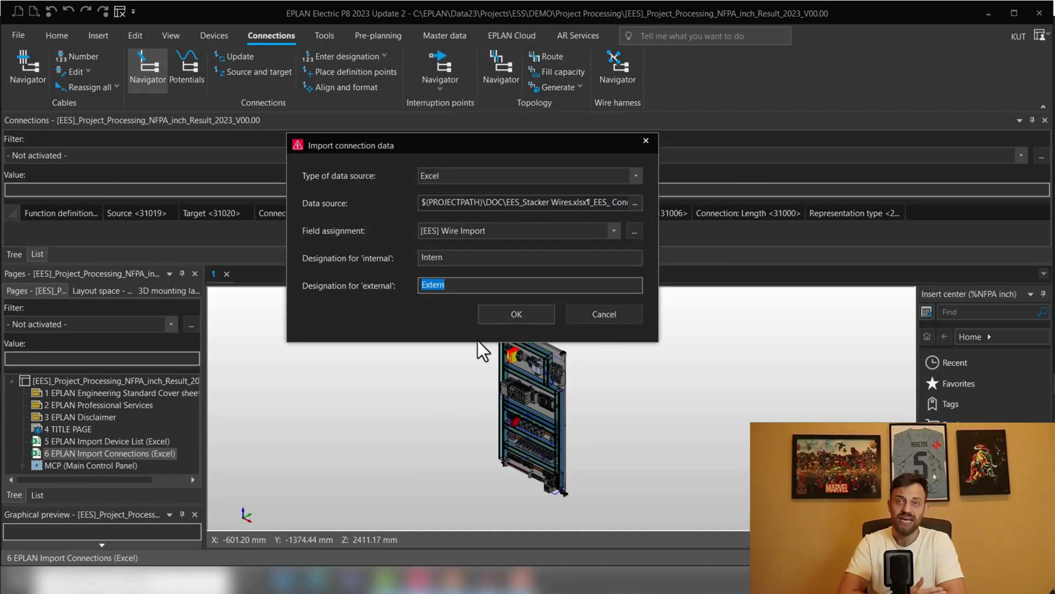
{"action": "mouse_move", "coordinate": [589, 185]}
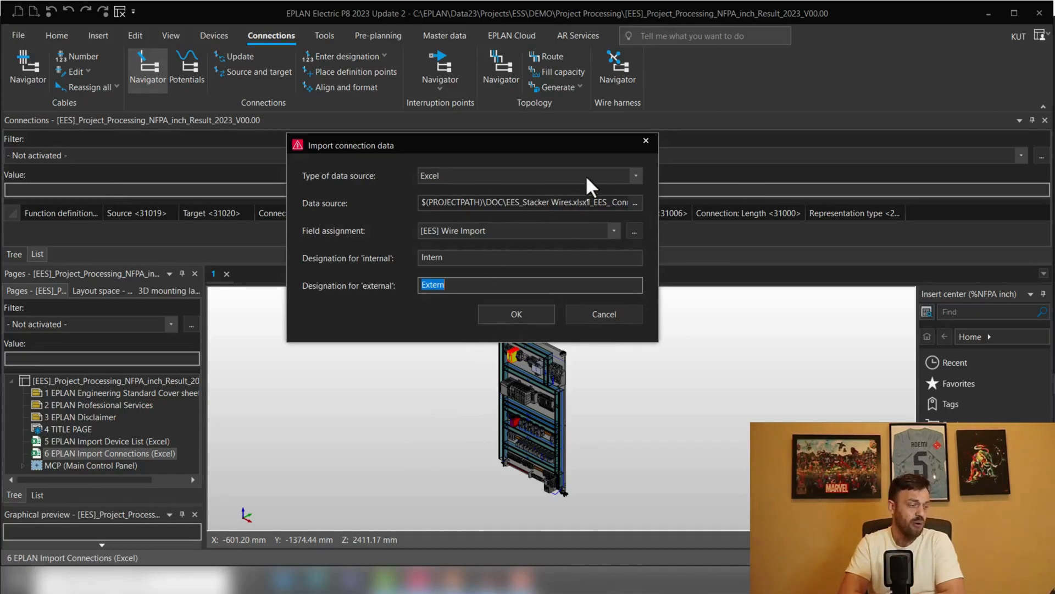
{"action": "left_click", "coordinate": [634, 176]}
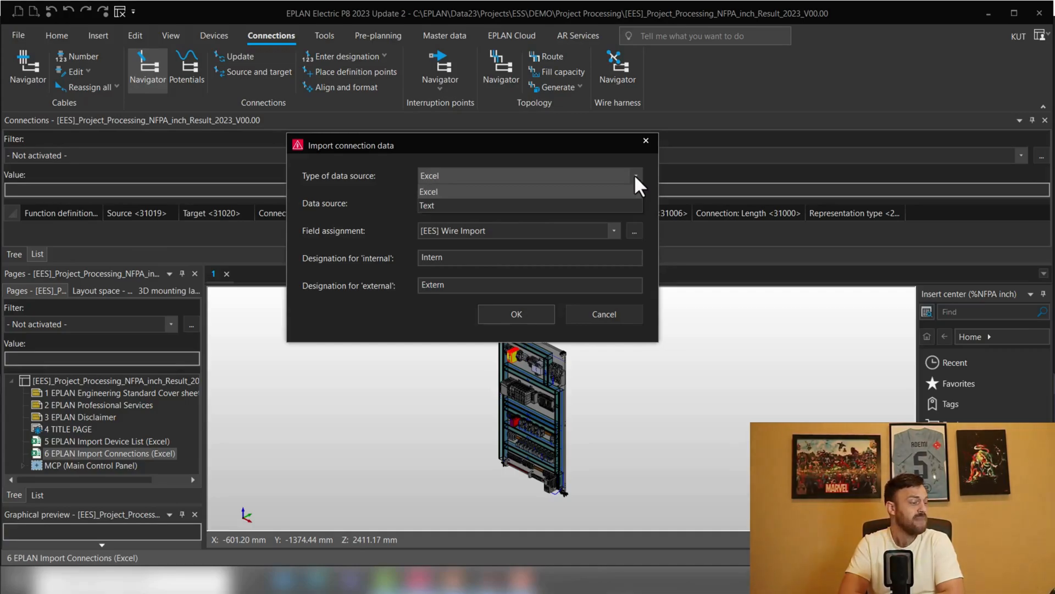
{"action": "left_click", "coordinate": [428, 192]}
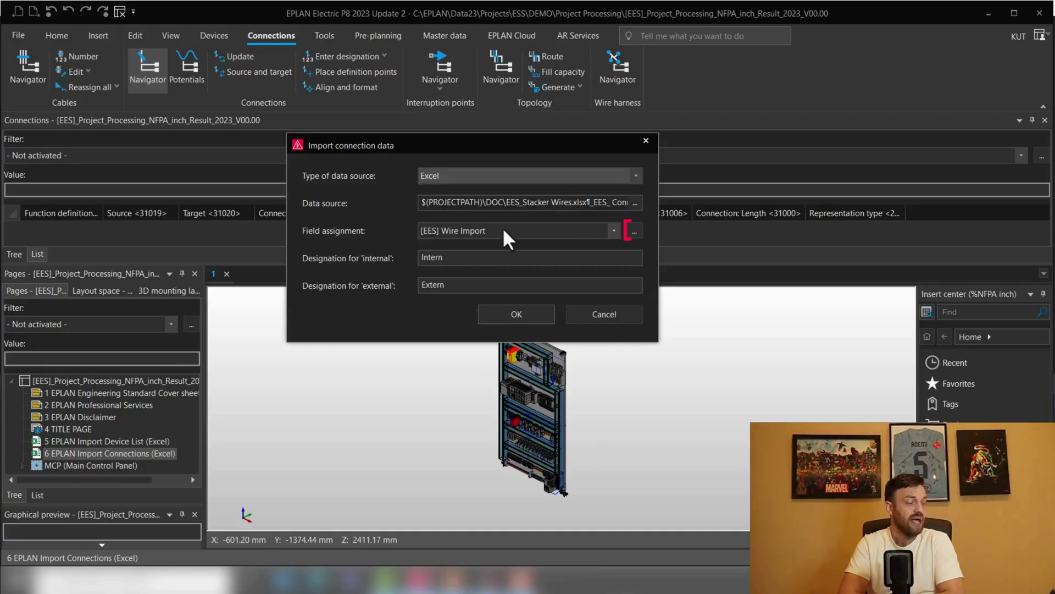
{"action": "mouse_move", "coordinate": [633, 229]}
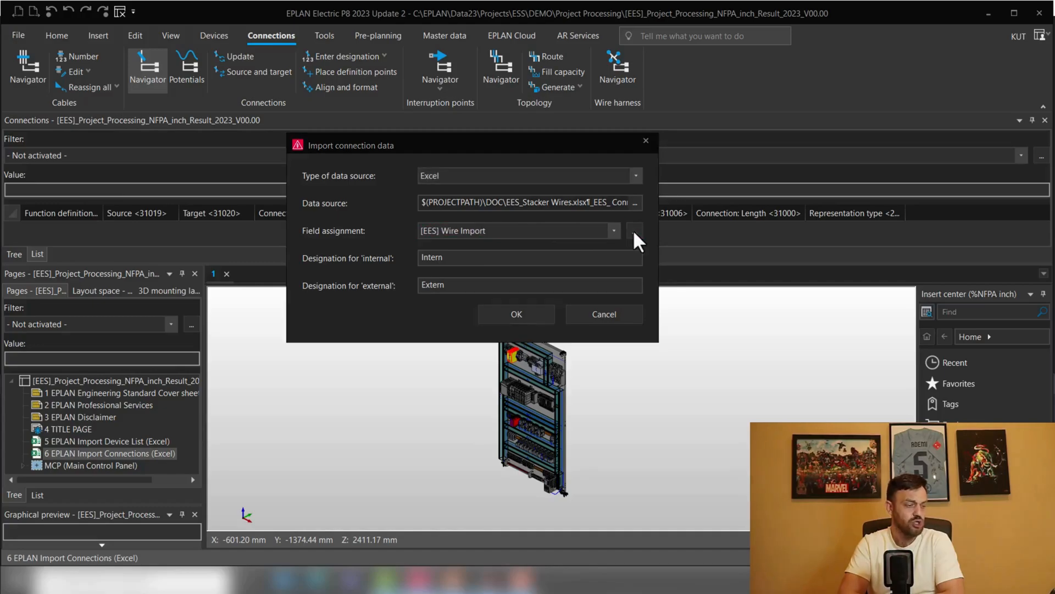
{"action": "left_click", "coordinate": [633, 230]}
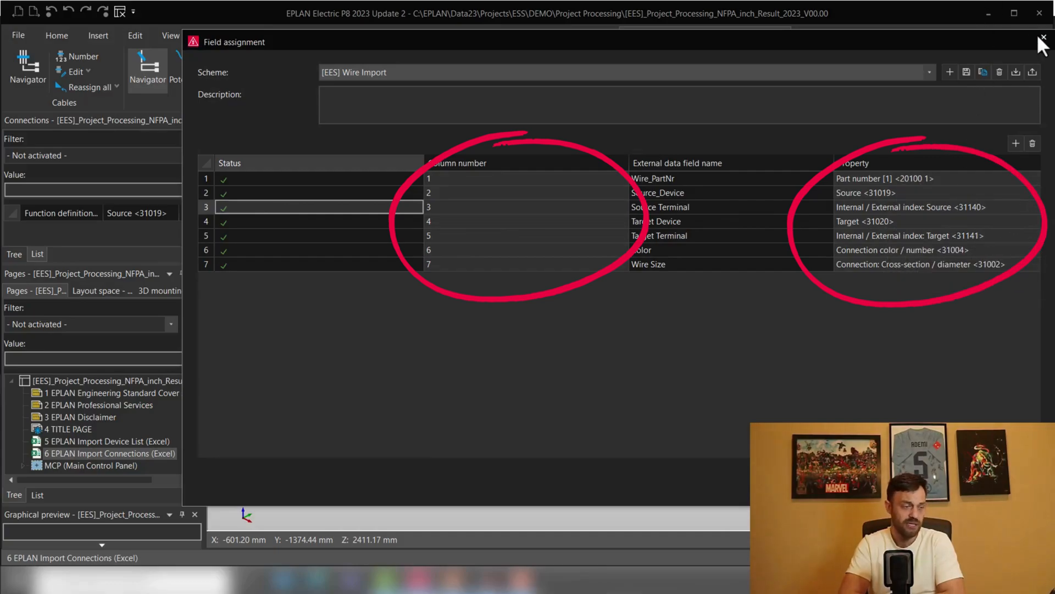
{"action": "left_click", "coordinate": [1045, 37]}
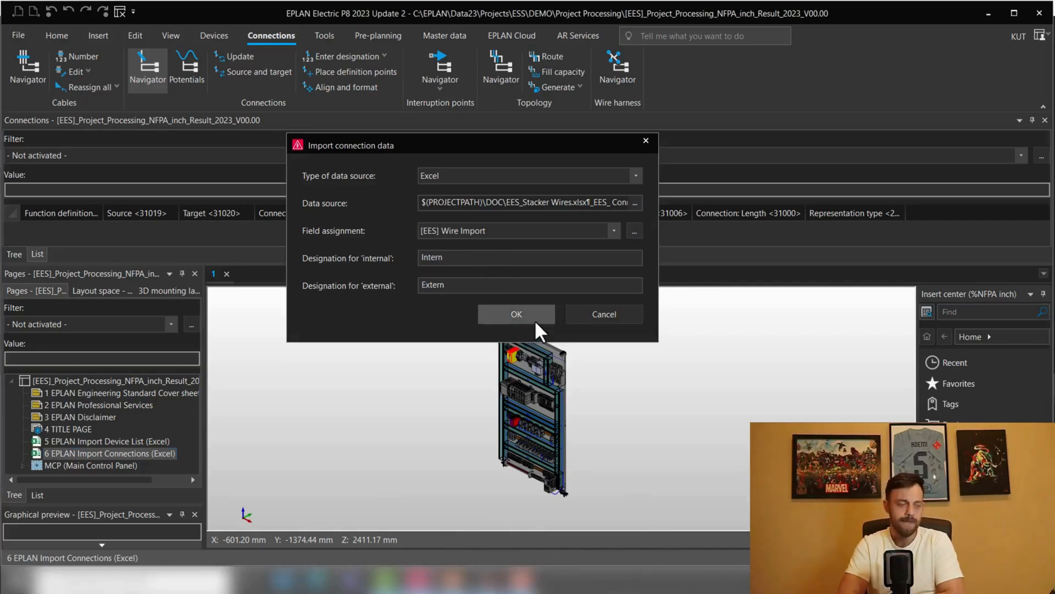
Step: Run the wire import check and review each connection's part number, source, target, Status and Action
{"action": "left_click", "coordinate": [517, 314]}
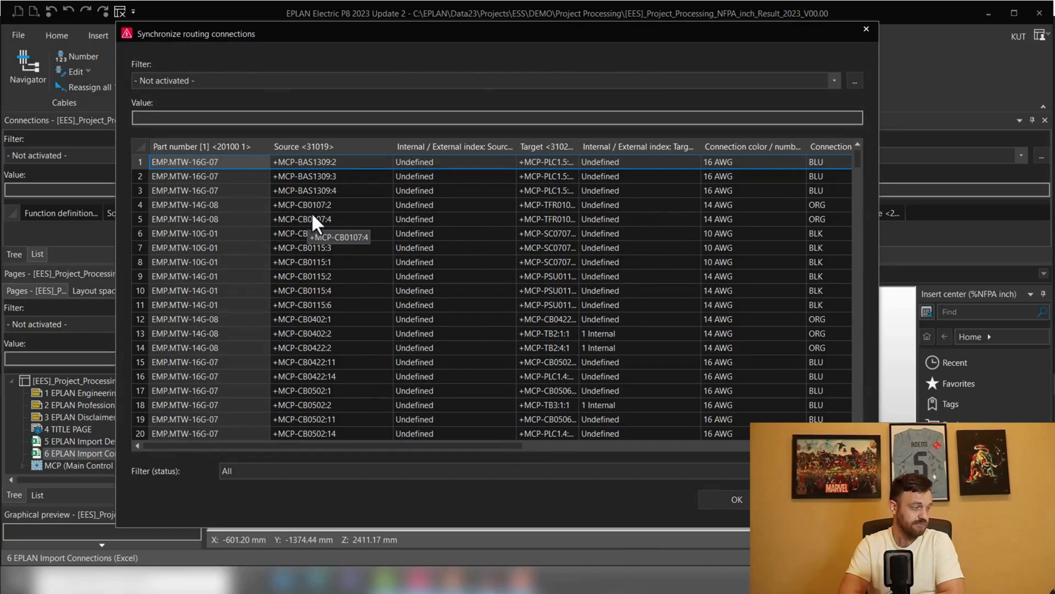
{"action": "mouse_move", "coordinate": [390, 210]}
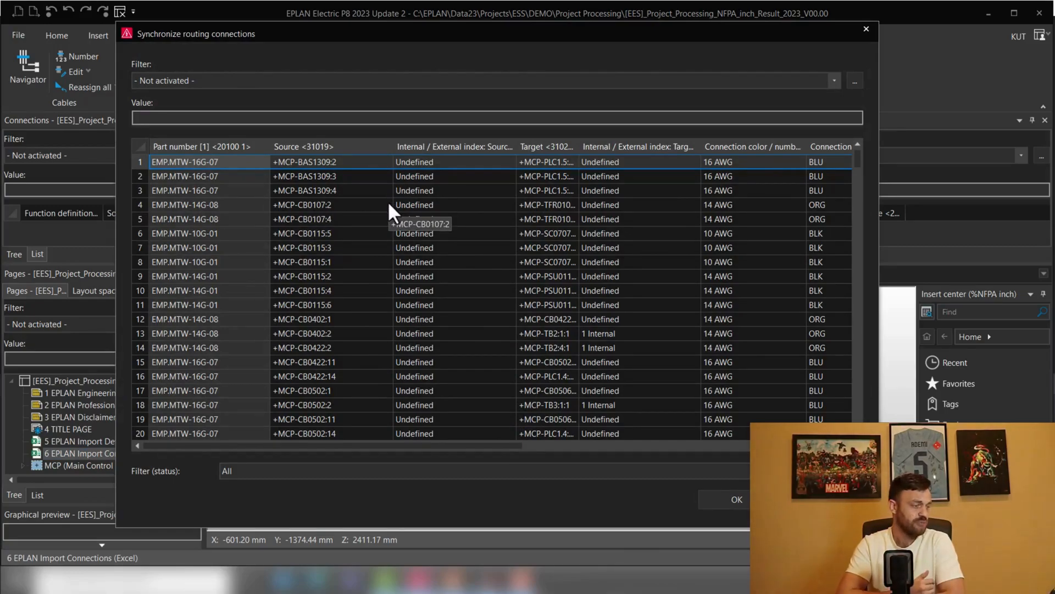
{"action": "scroll", "scroll_direction": "down", "scroll_amount": 3}
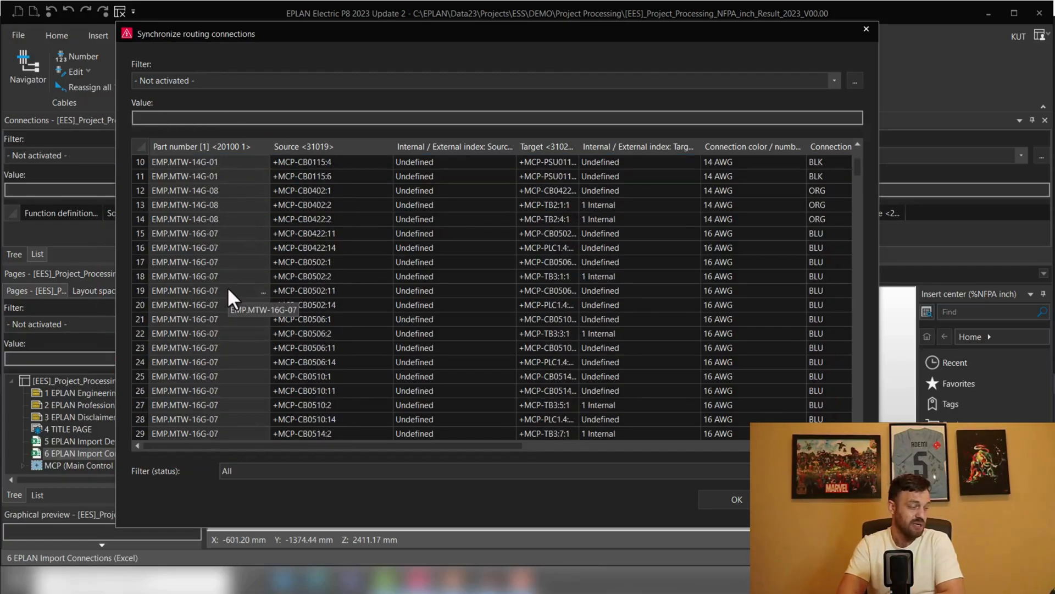
{"action": "scroll", "scroll_direction": "up", "scroll_amount": 3}
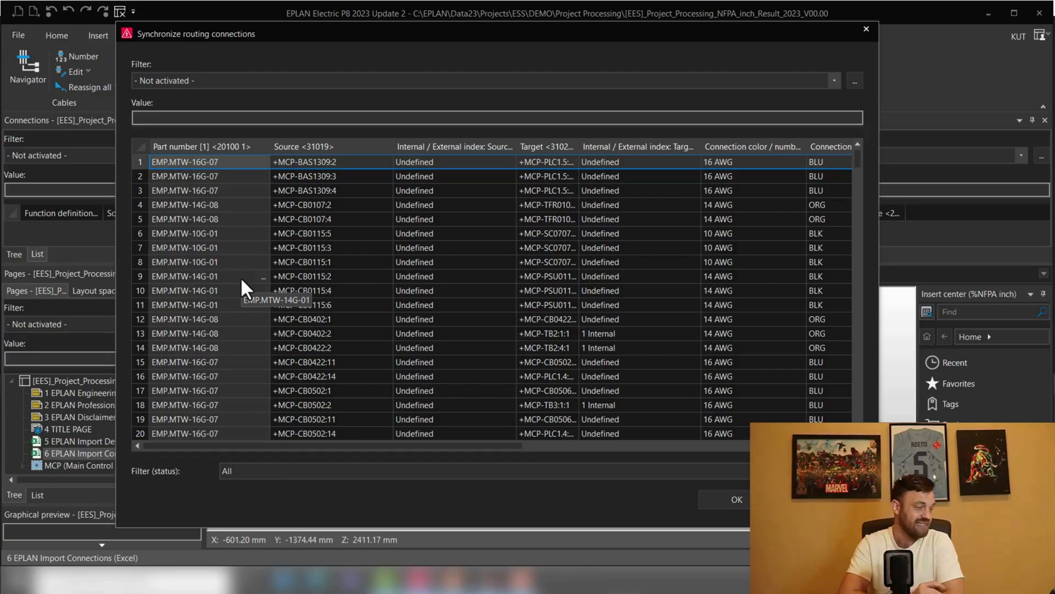
{"action": "scroll", "scroll_direction": "right", "scroll_amount": 3}
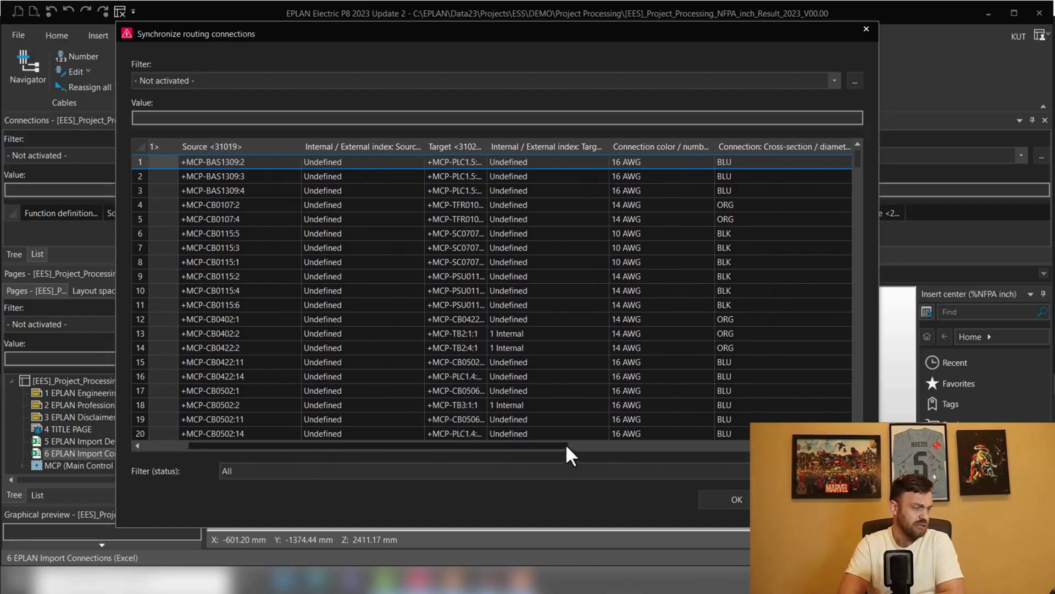
{"action": "scroll", "scroll_direction": "right", "scroll_amount": 3}
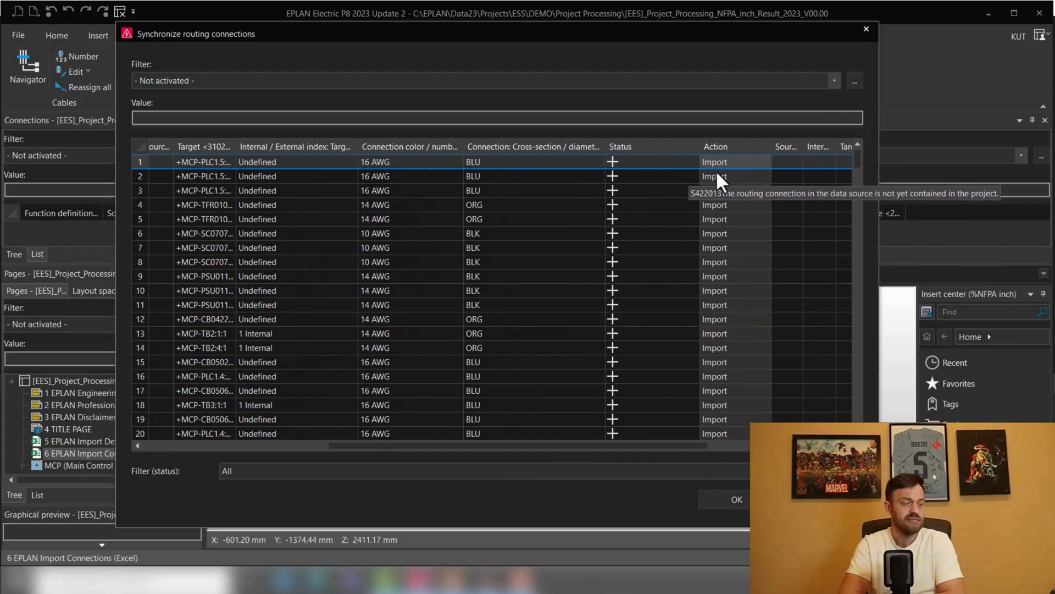
{"action": "mouse_move", "coordinate": [658, 116]}
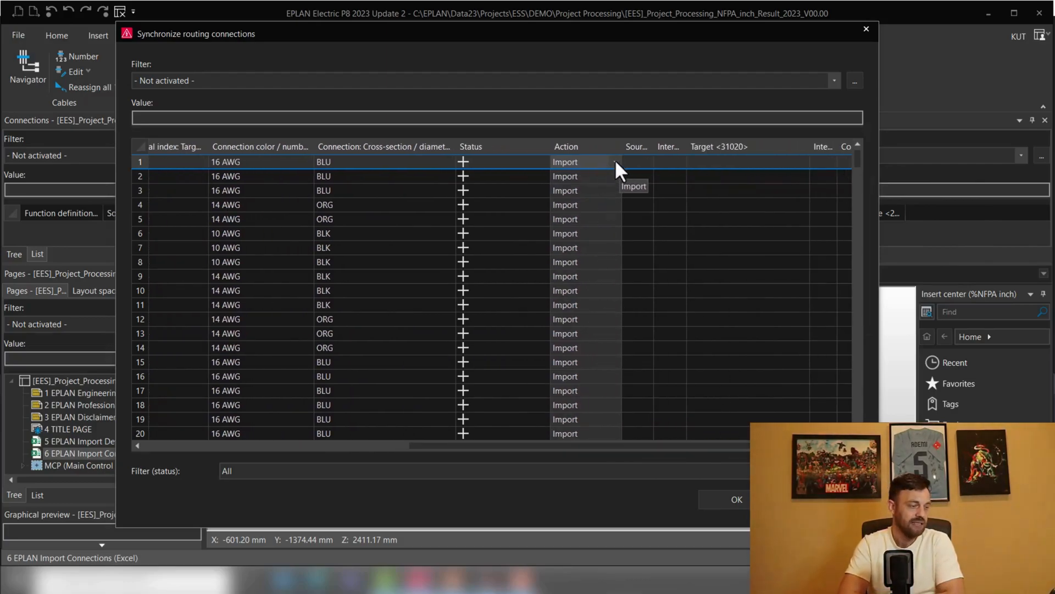
{"action": "left_click", "coordinate": [613, 161]}
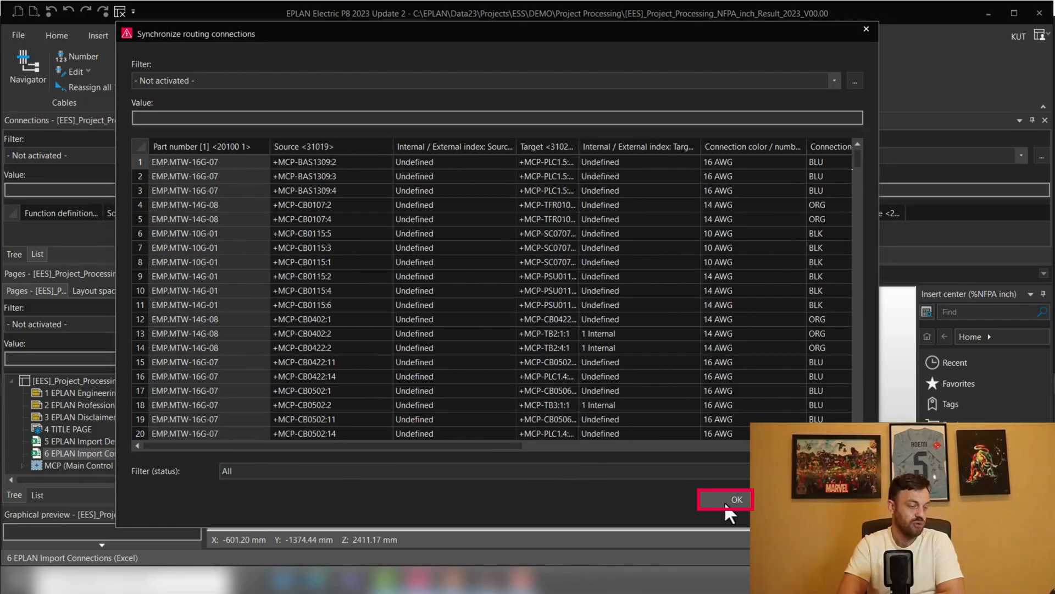
Step: Import all listed wire connections and review the imported MCP wires in the Connections navigator
{"action": "left_click", "coordinate": [725, 499]}
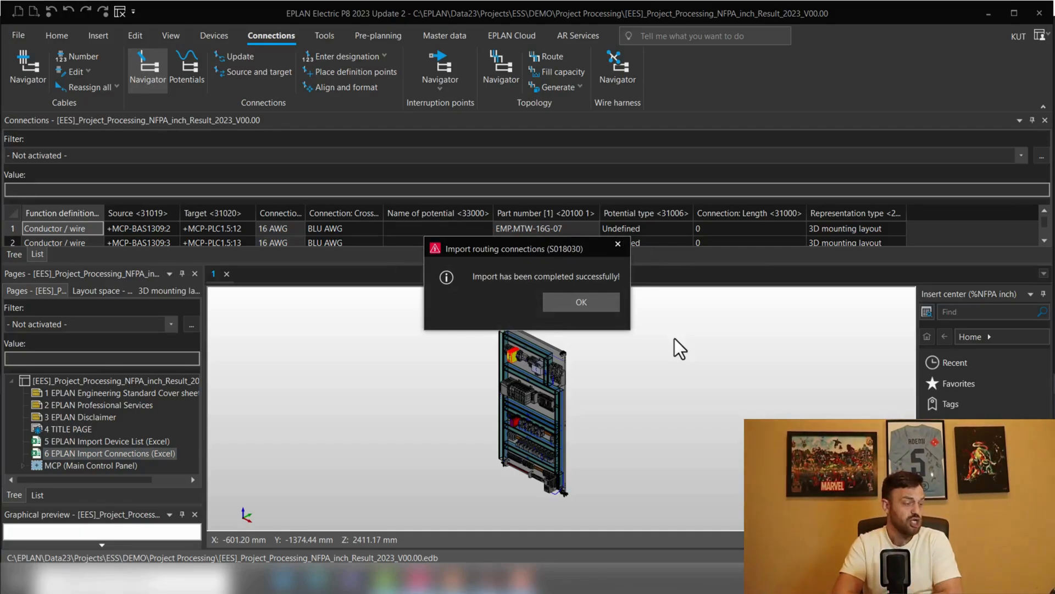
{"action": "left_click", "coordinate": [581, 301]}
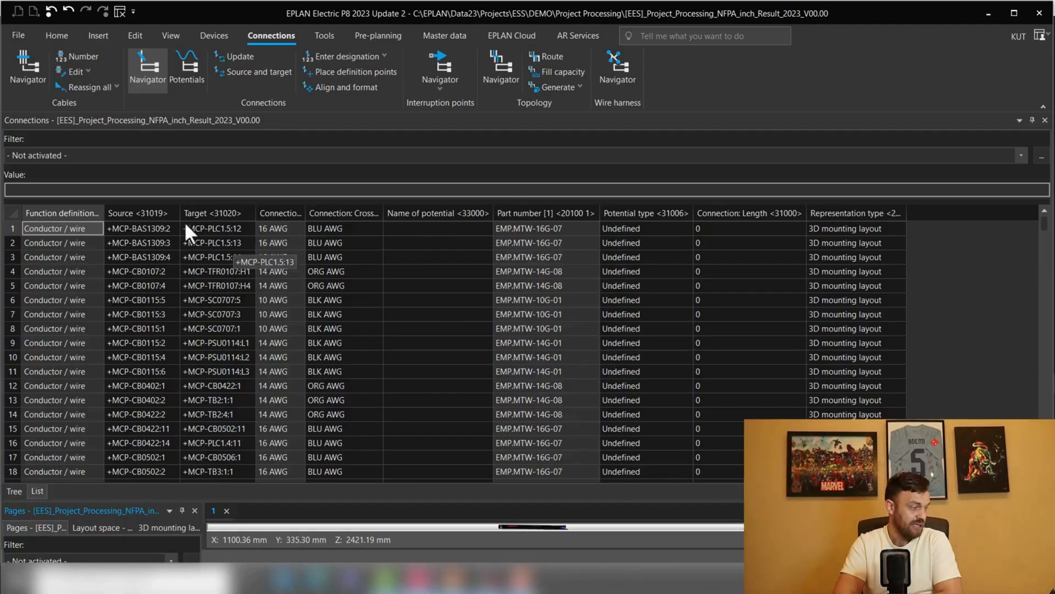
{"action": "scroll", "scroll_direction": "down", "scroll_amount": 3}
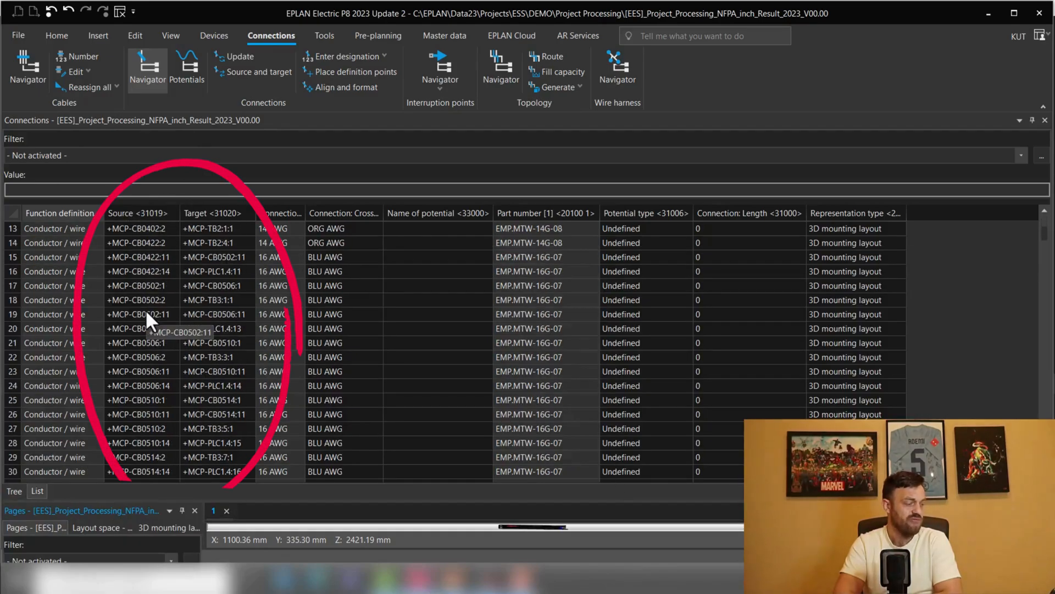
{"action": "scroll", "scroll_direction": "down", "scroll_amount": 3}
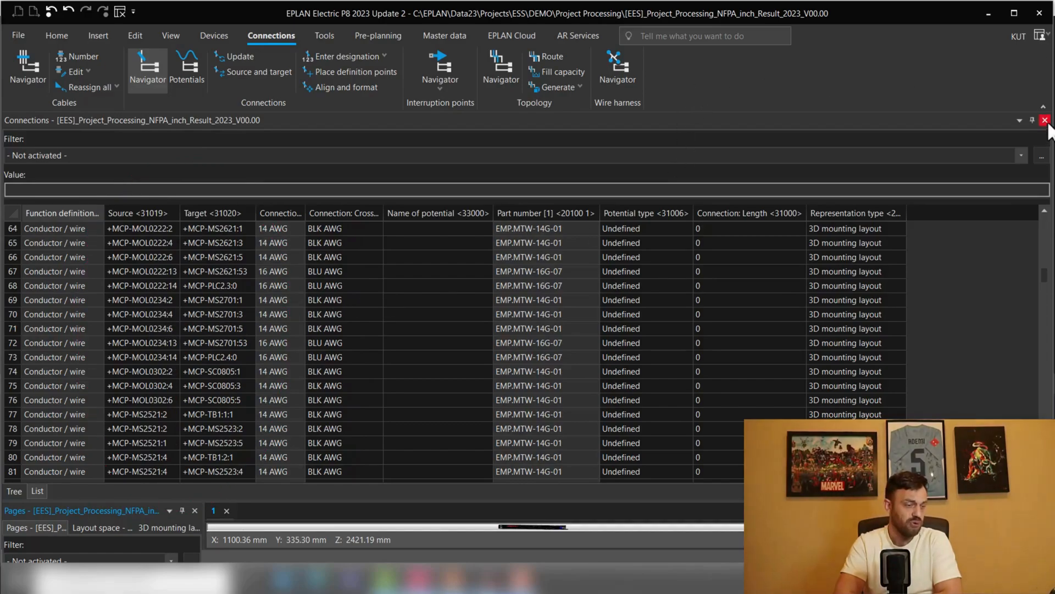
Step: Close the Connections navigator to view the wired 3D mounting layout
{"action": "left_click", "coordinate": [1046, 119]}
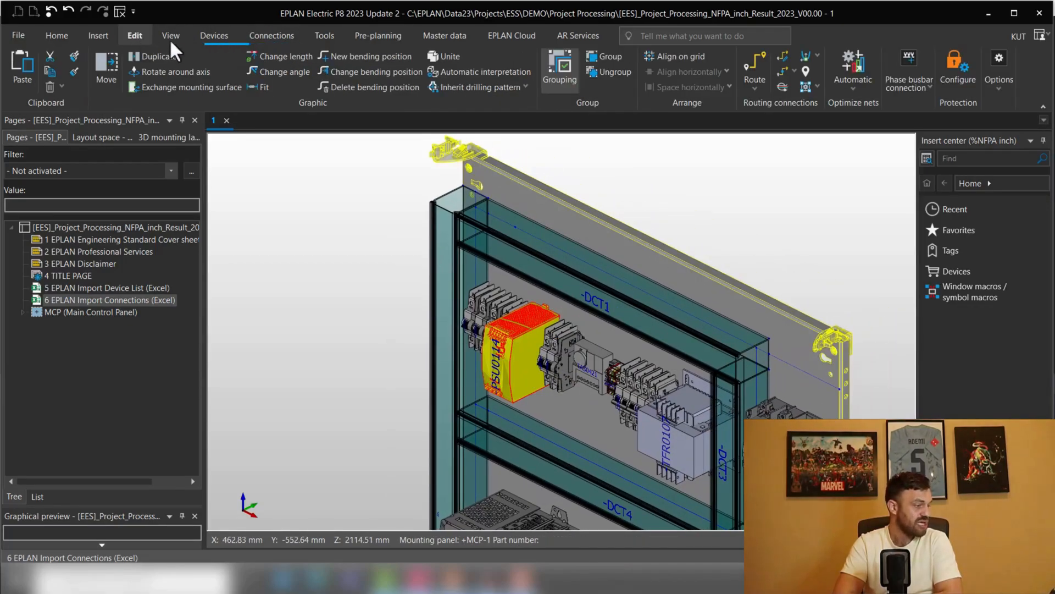
{"action": "mouse_move", "coordinate": [759, 129]}
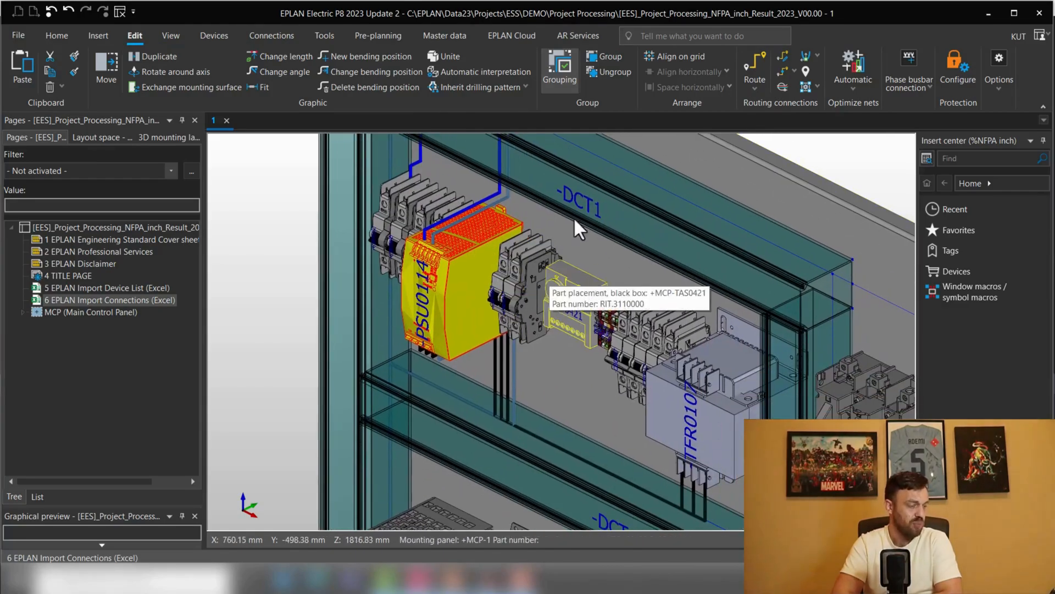
{"action": "mouse_move", "coordinate": [679, 253]}
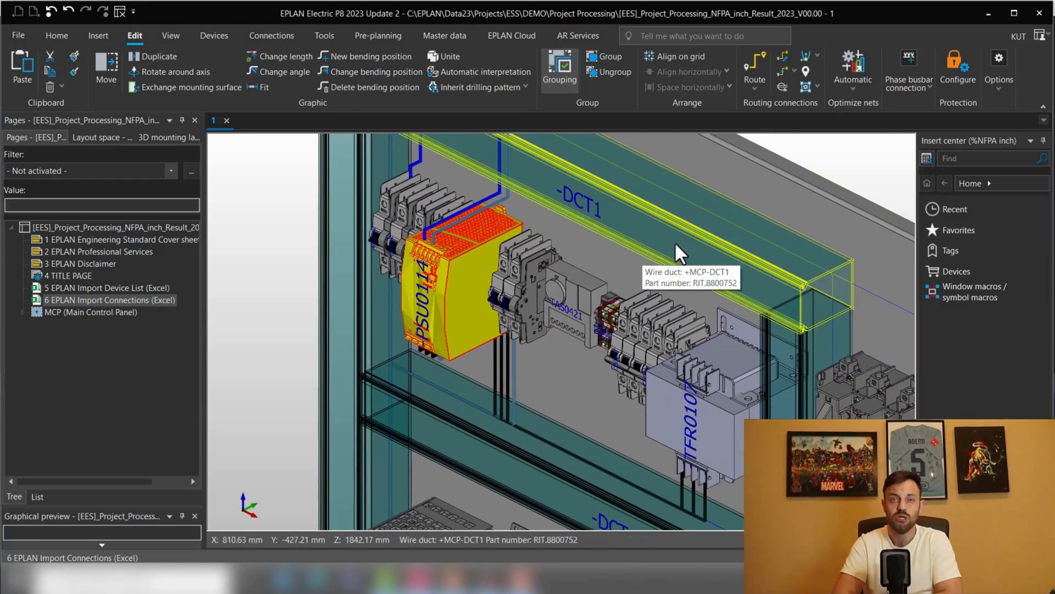